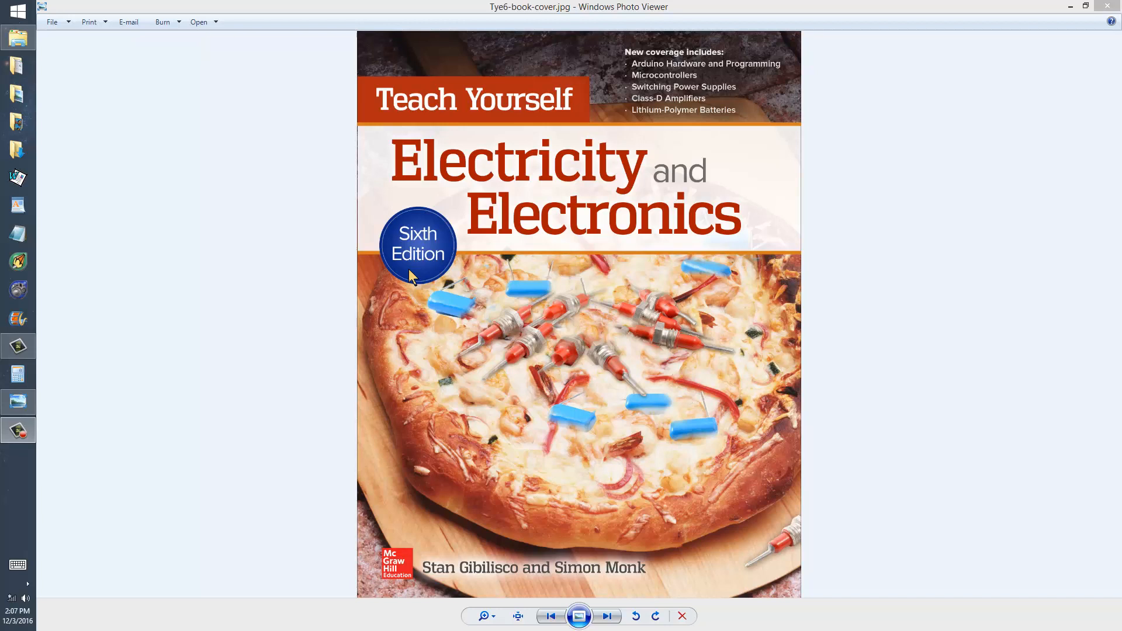
mouse_move(414, 278)
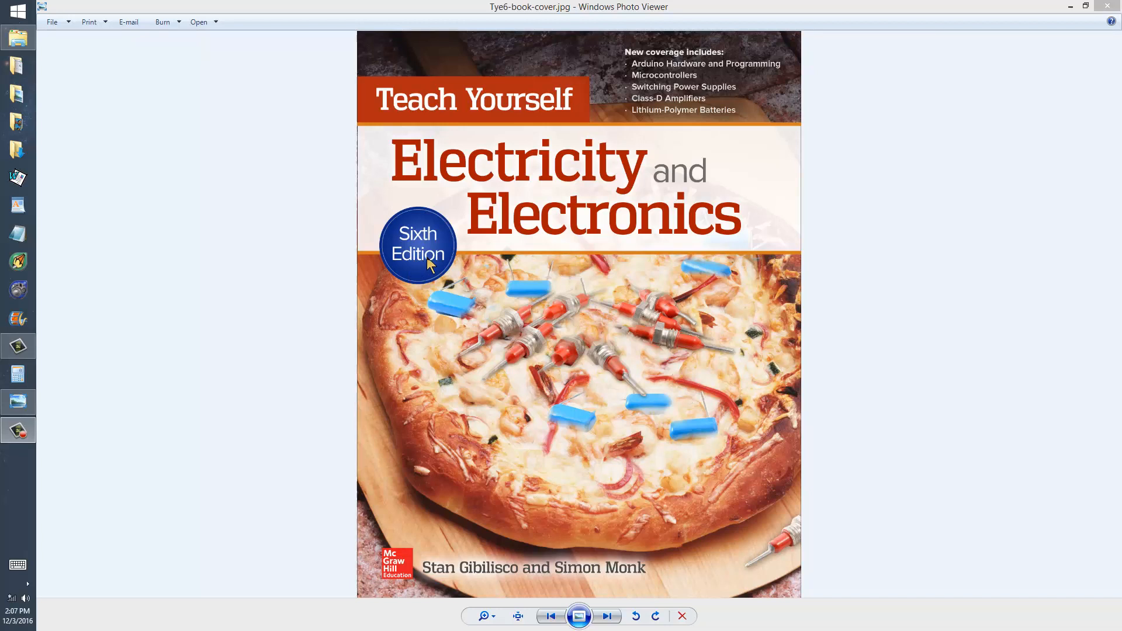
mouse_move(607, 616)
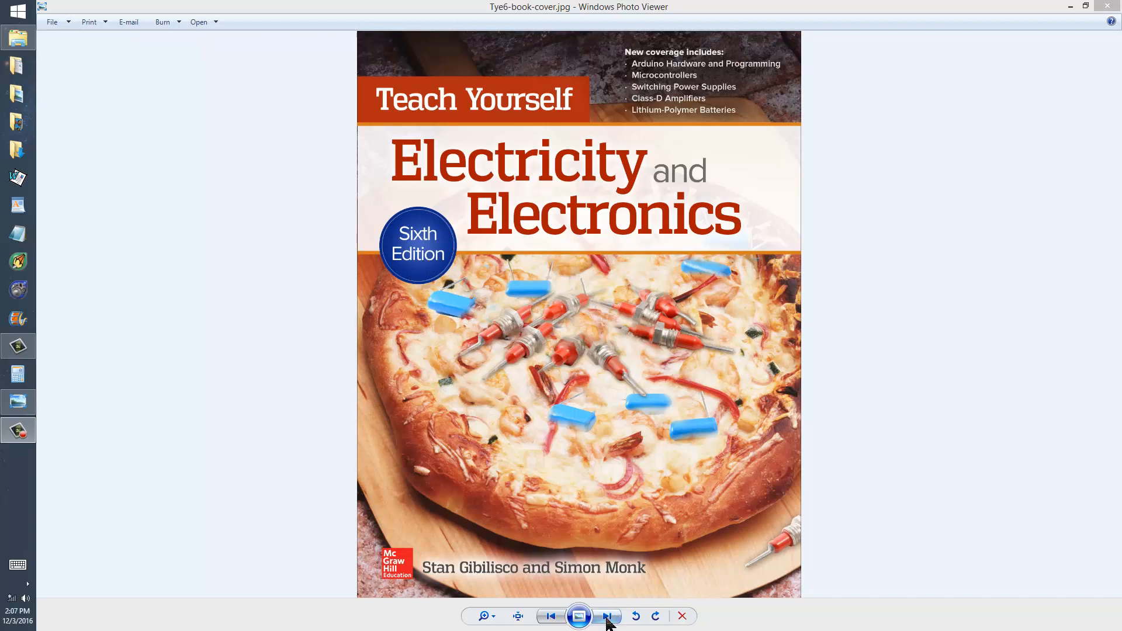
Step: Advance from the book cover to the Tye6-fig-16-08.png series RLC circuit figure
click(606, 616)
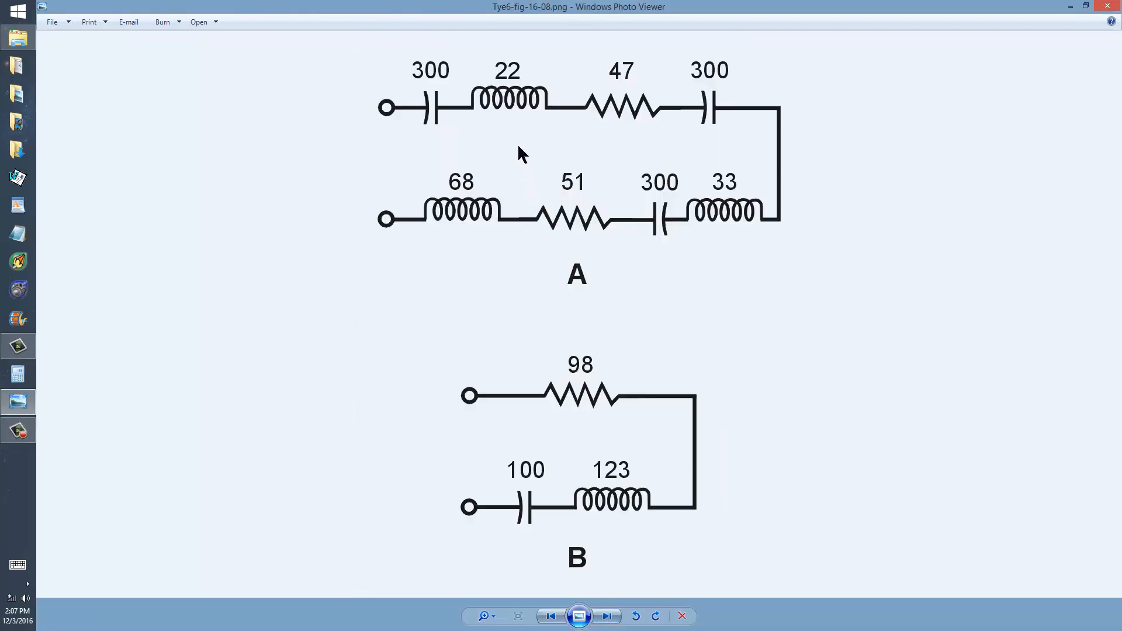
mouse_move(712, 75)
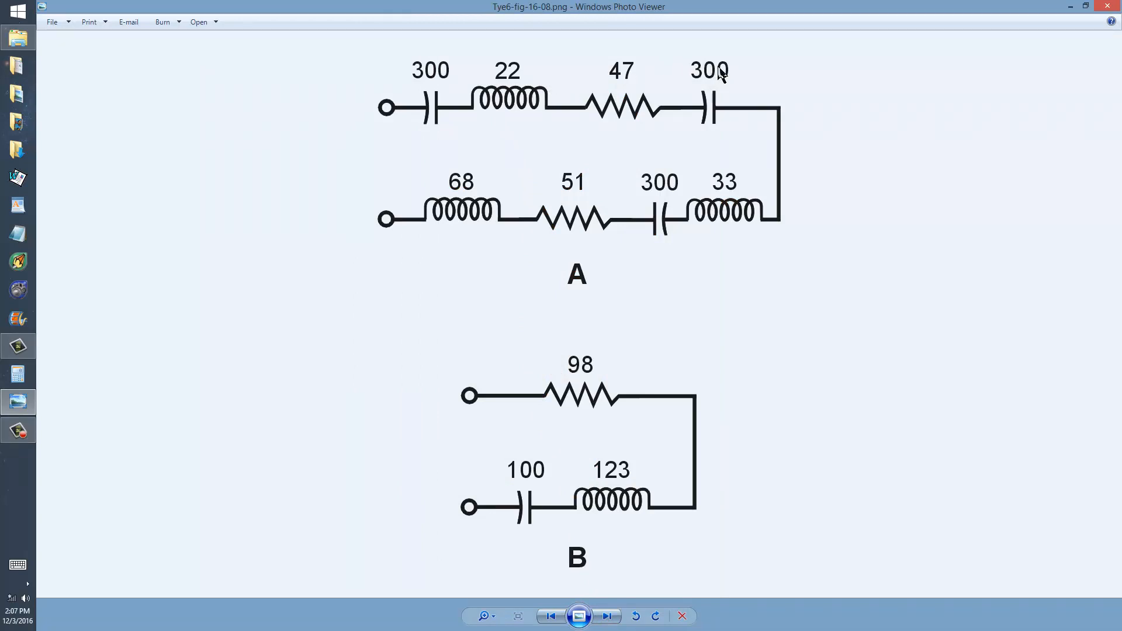
mouse_move(516, 189)
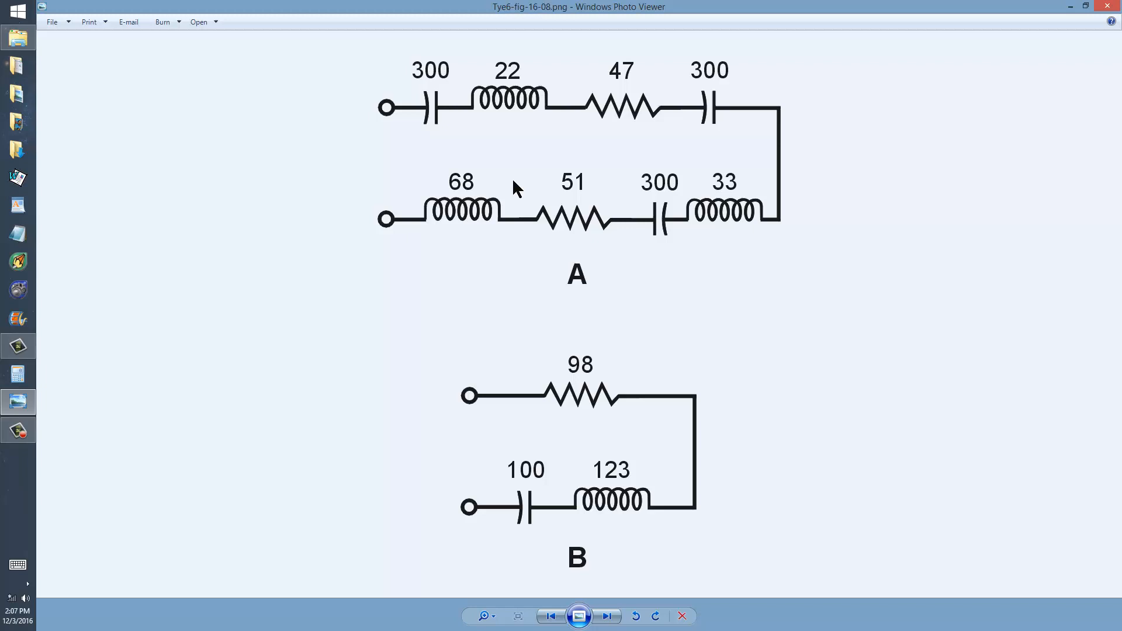
mouse_move(440, 127)
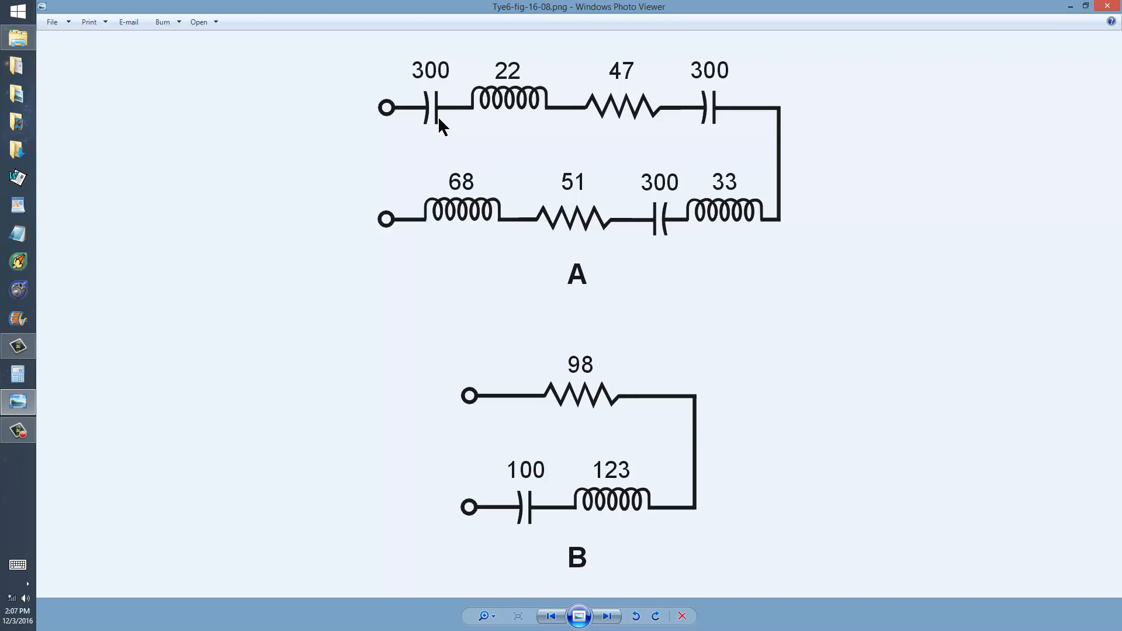
mouse_move(494, 122)
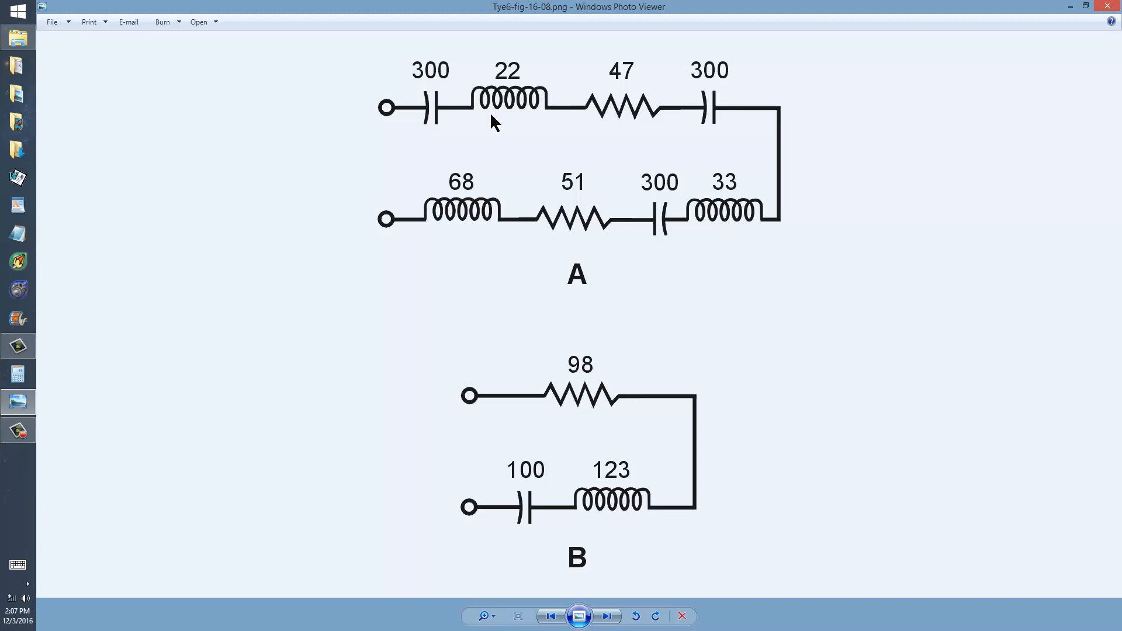
mouse_move(630, 114)
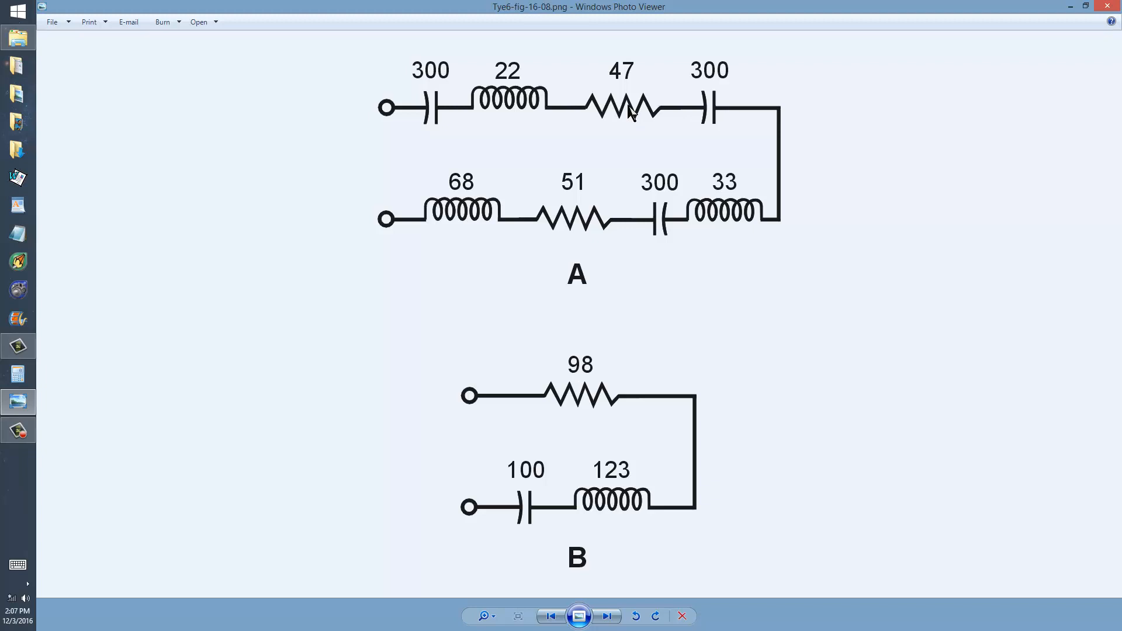
mouse_move(682, 221)
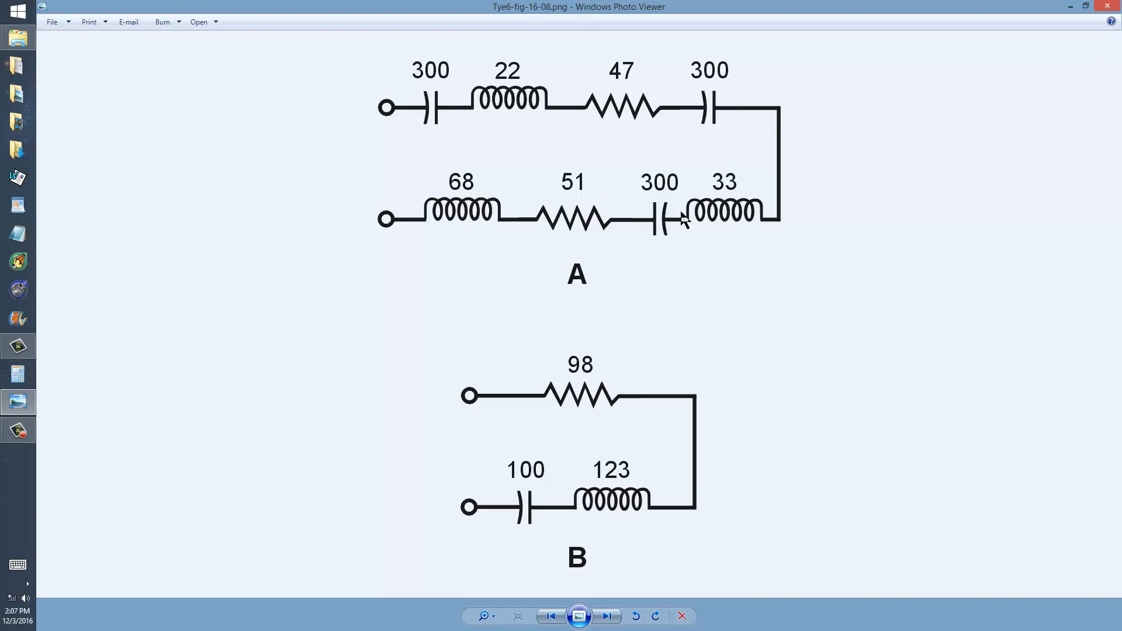
mouse_move(515, 108)
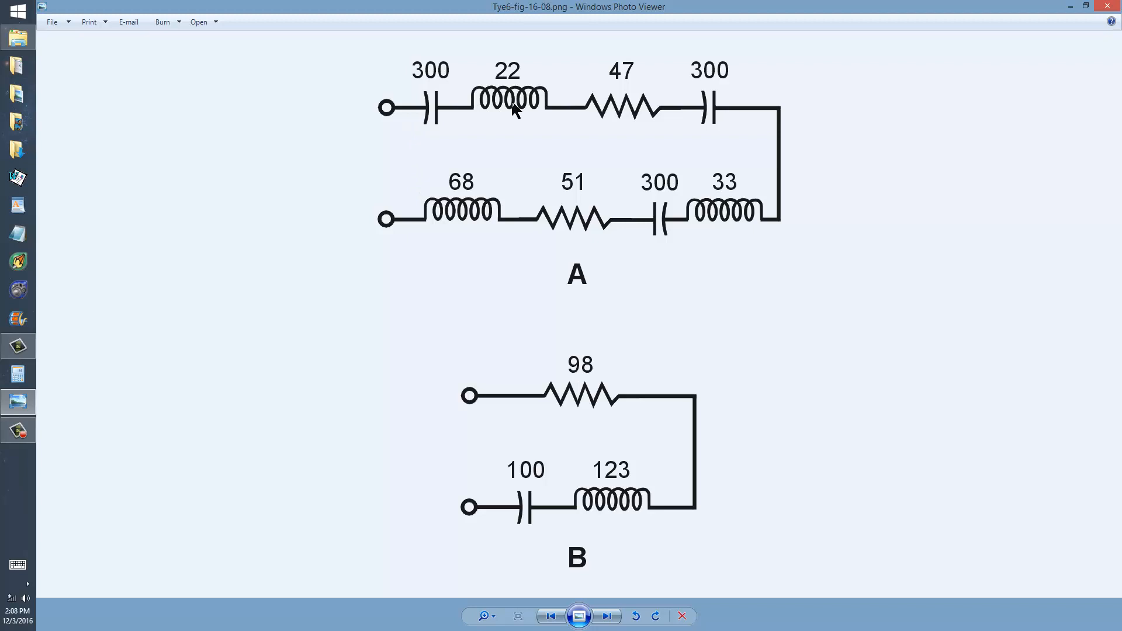
mouse_move(693, 125)
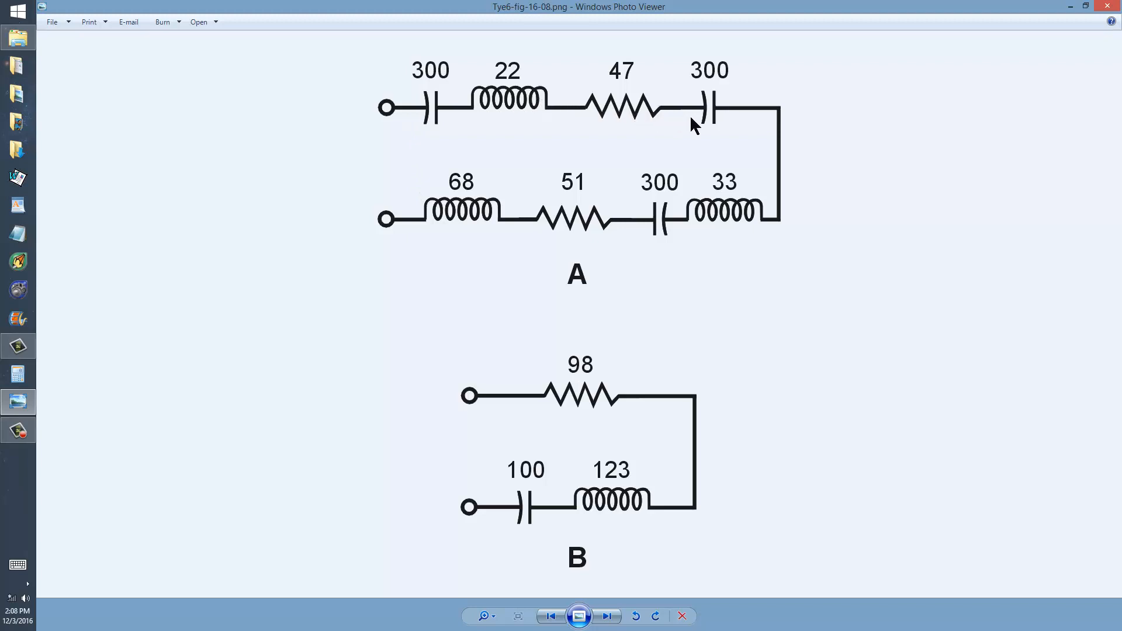
mouse_move(626, 246)
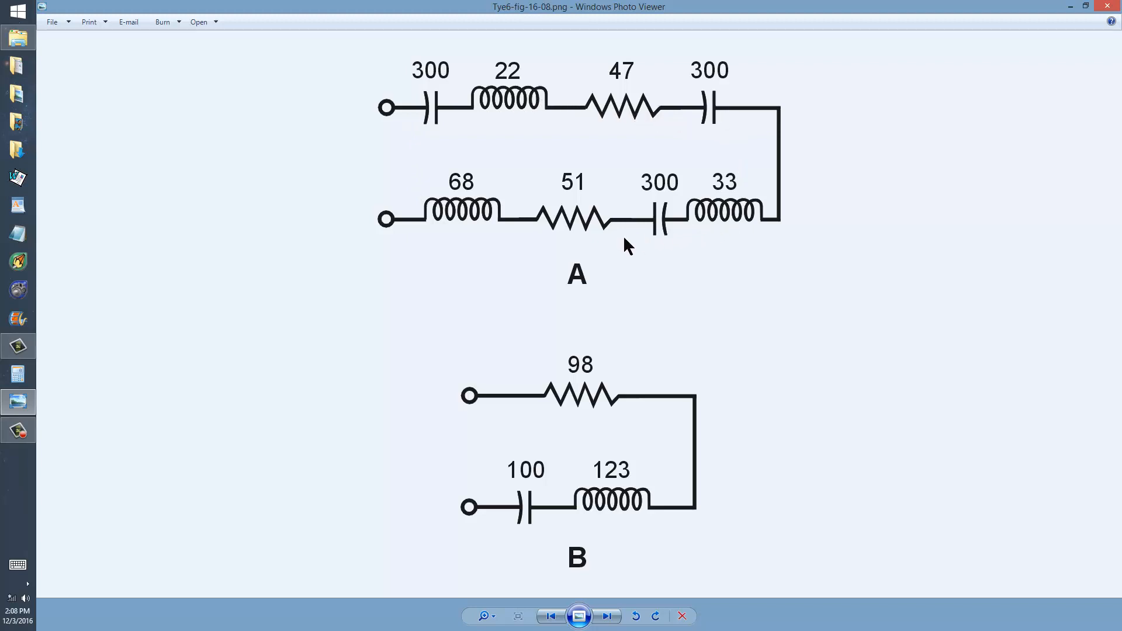
mouse_move(591, 290)
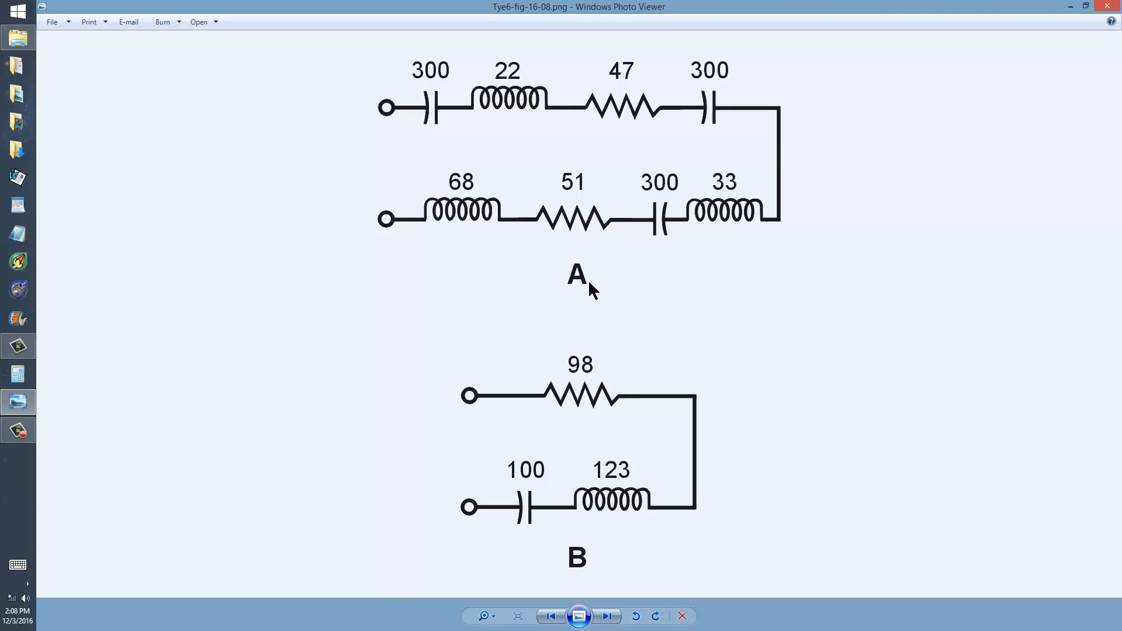
mouse_move(581, 243)
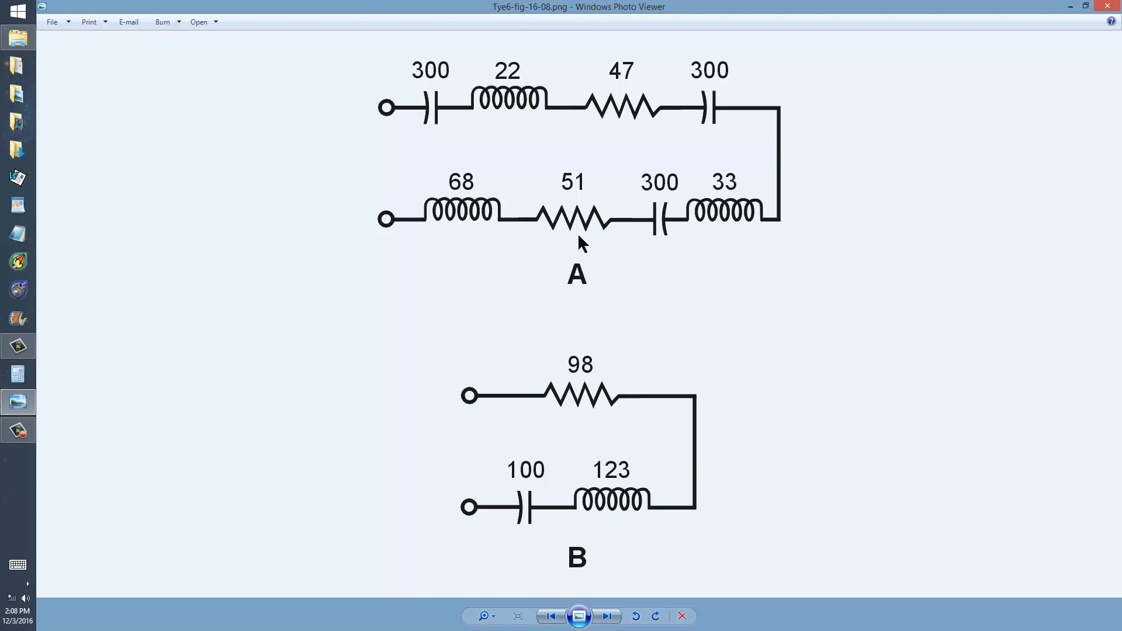
mouse_move(595, 109)
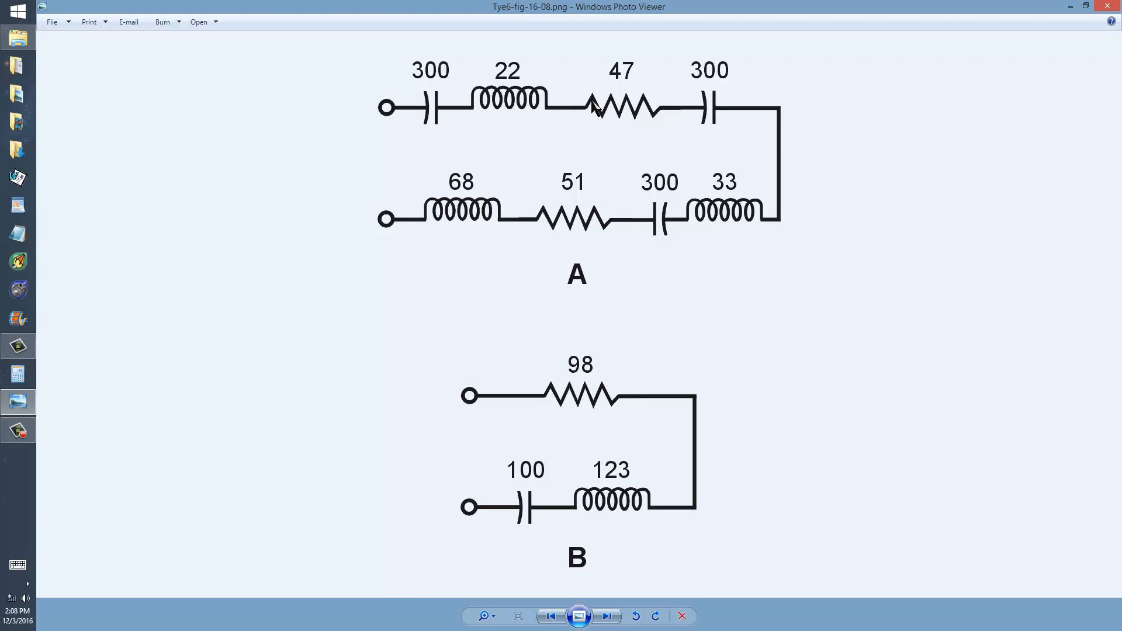
mouse_move(605, 353)
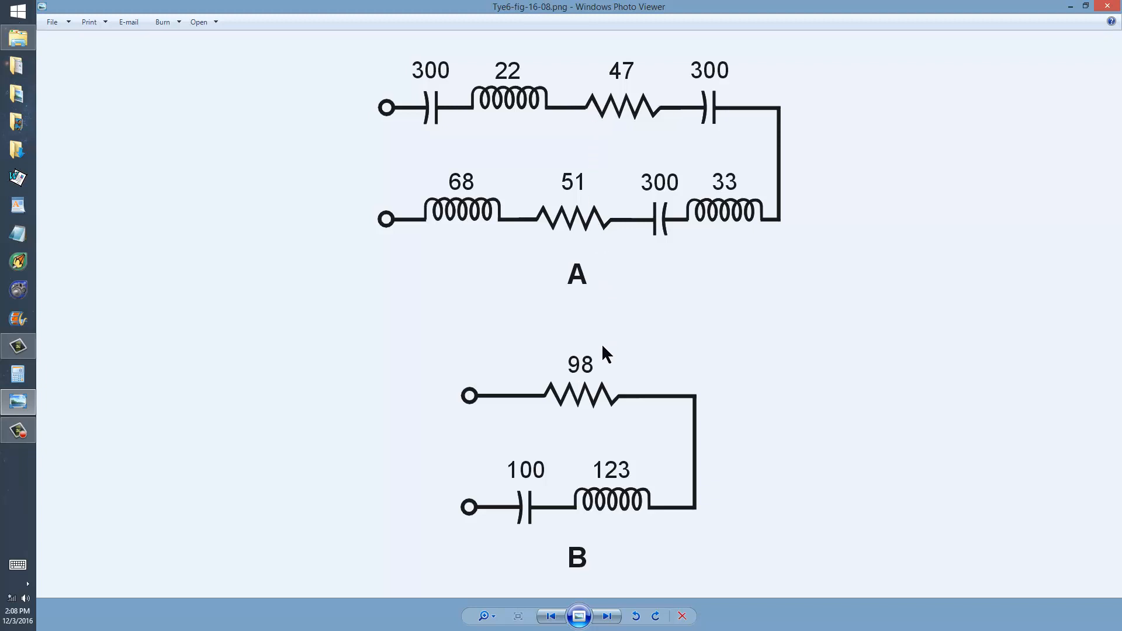
mouse_move(508, 317)
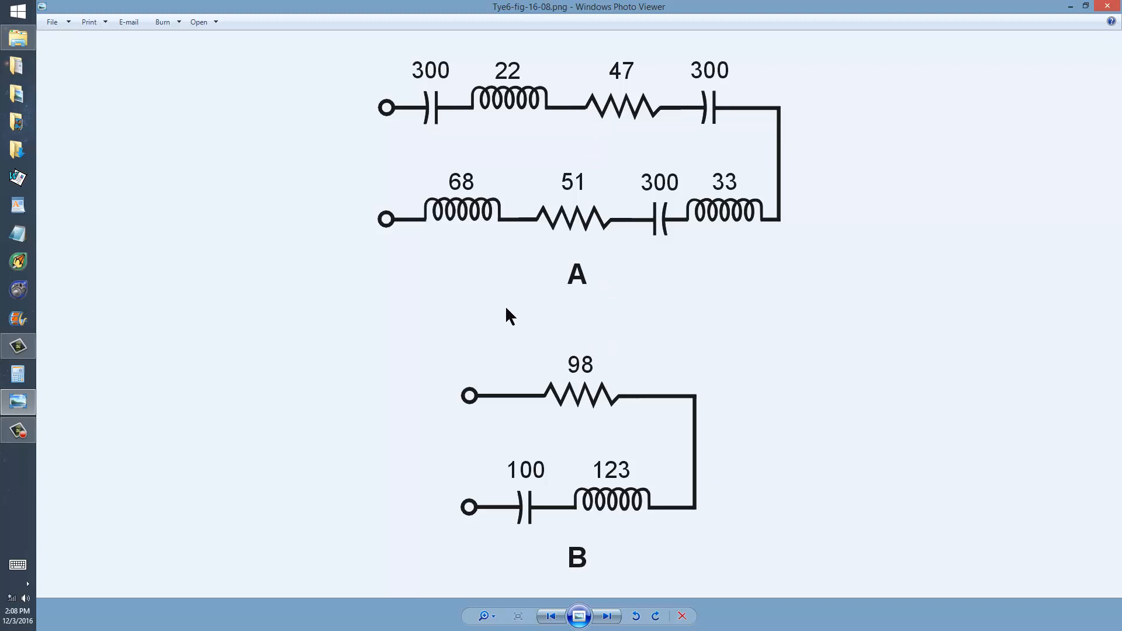
mouse_move(680, 151)
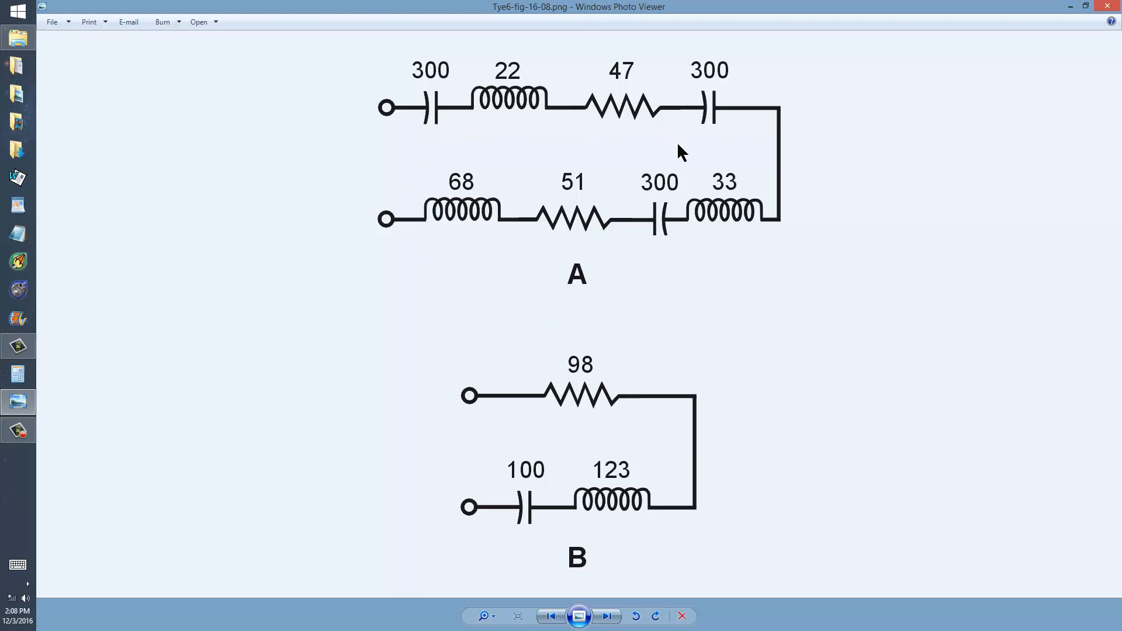
mouse_move(566, 250)
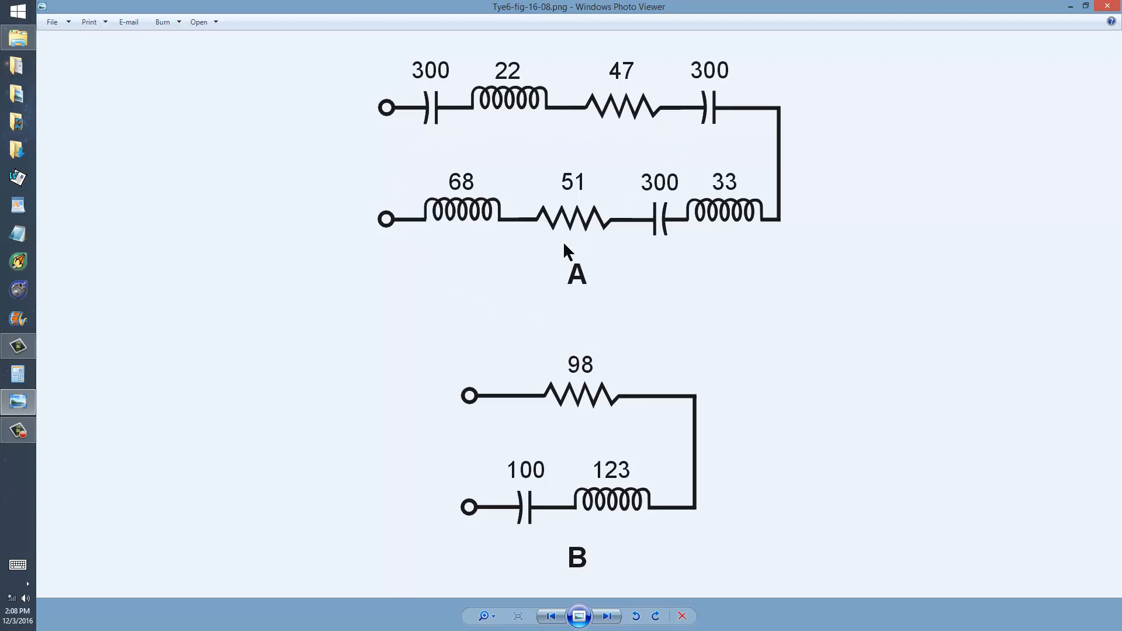
mouse_move(580, 291)
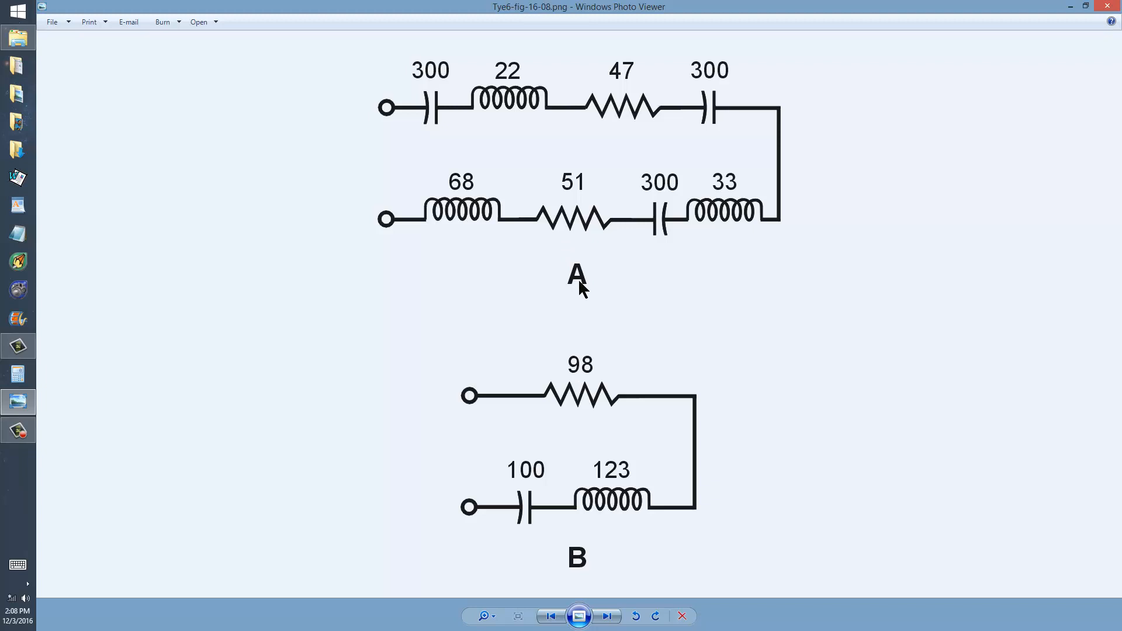
mouse_move(444, 110)
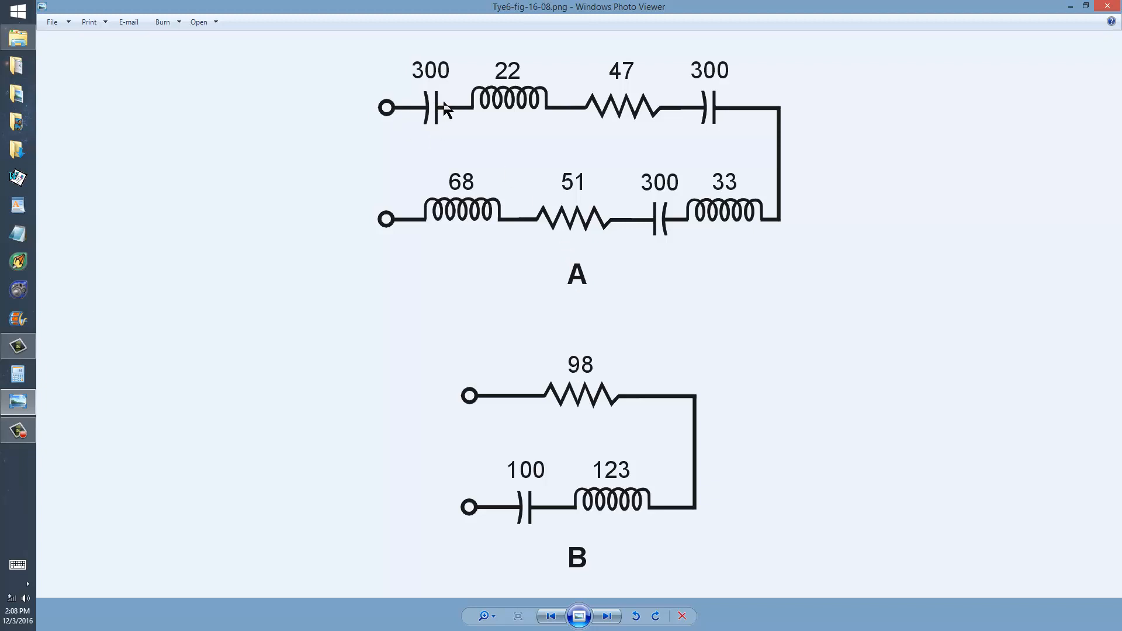
mouse_move(547, 149)
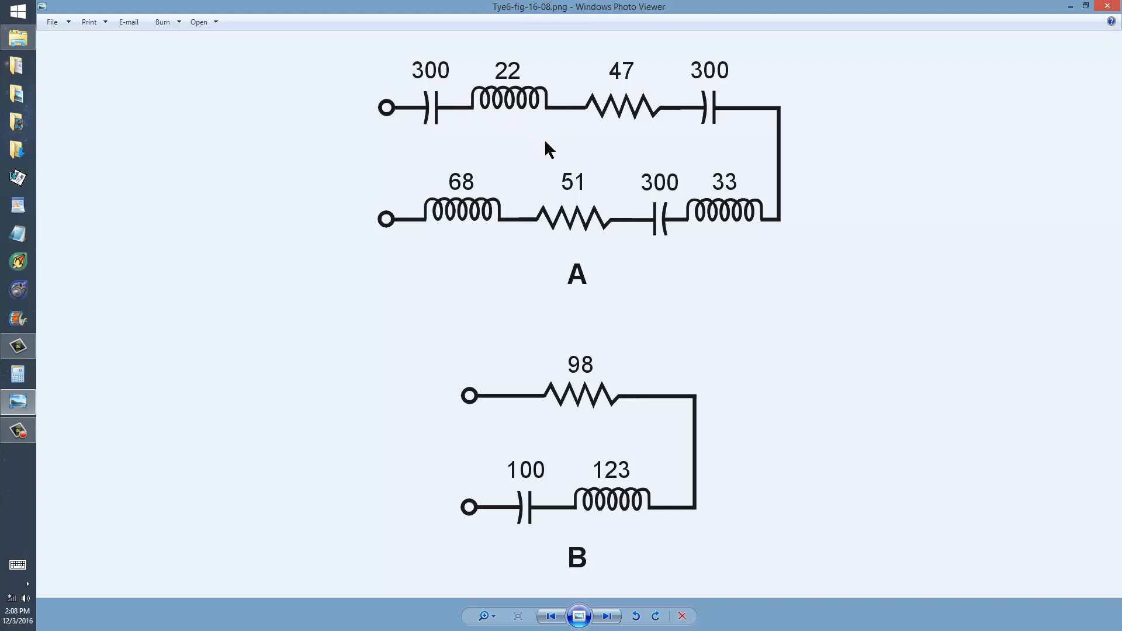
mouse_move(509, 193)
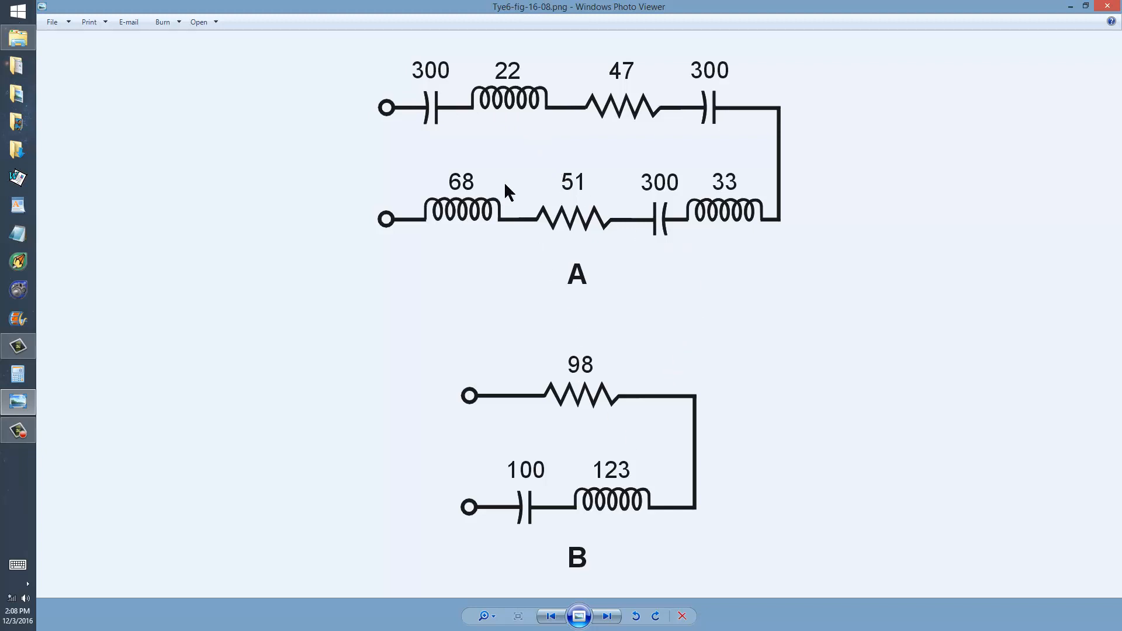
mouse_move(469, 199)
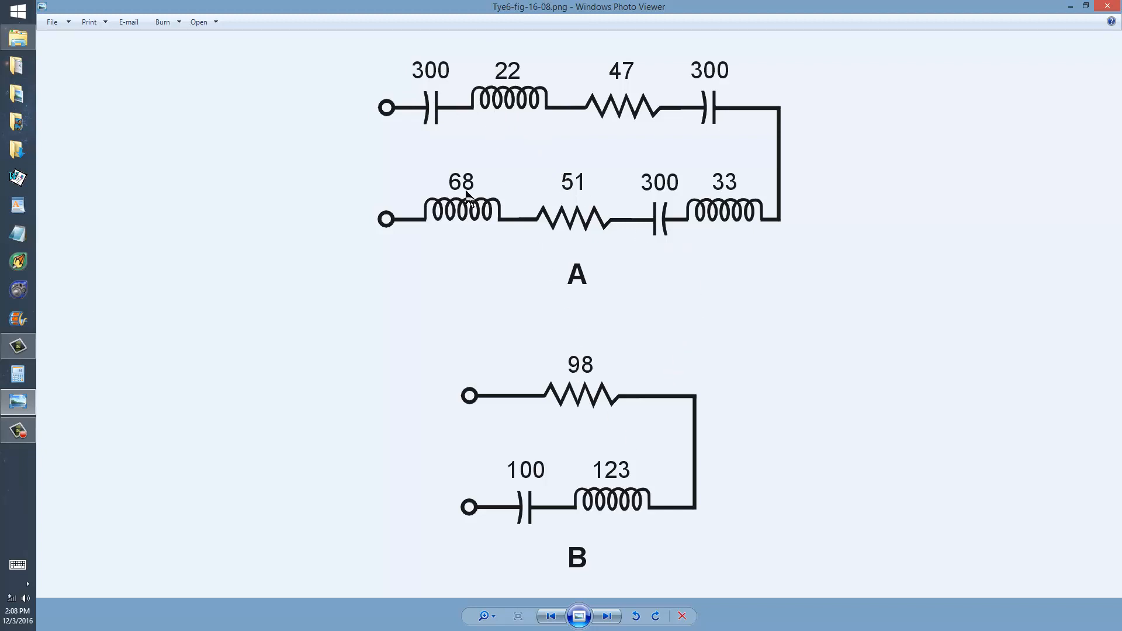
mouse_move(717, 203)
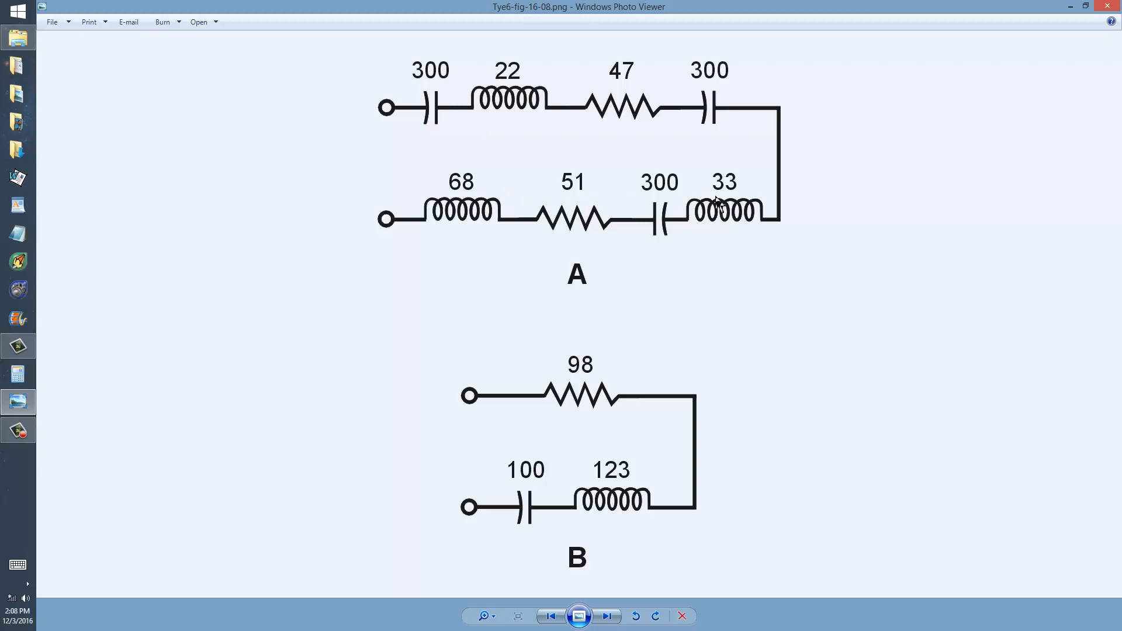
mouse_move(606, 481)
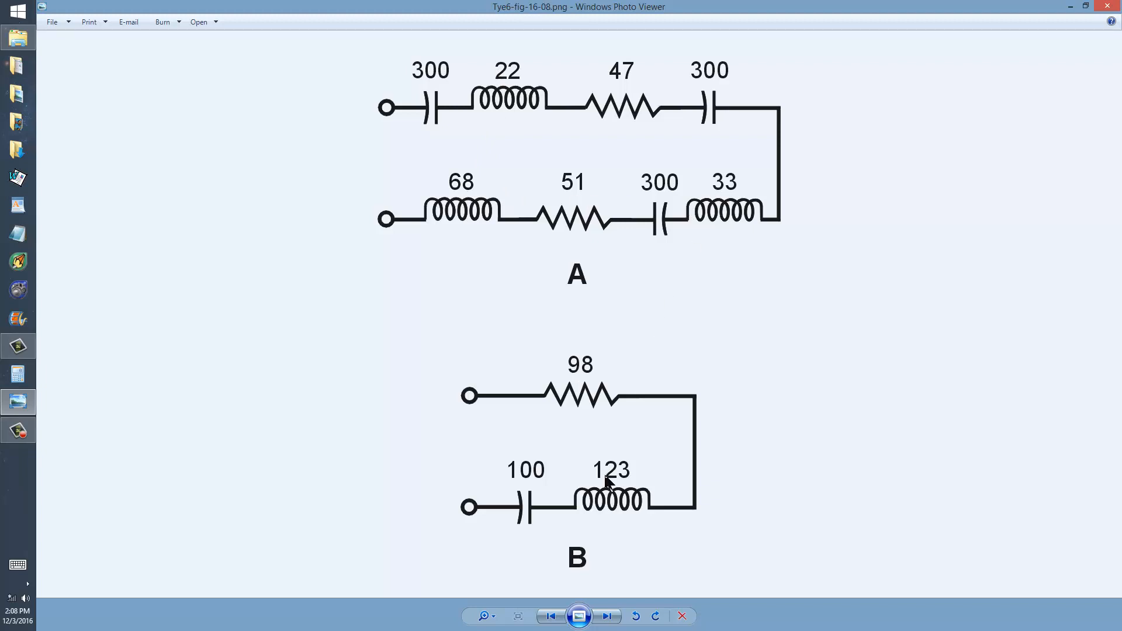
mouse_move(587, 377)
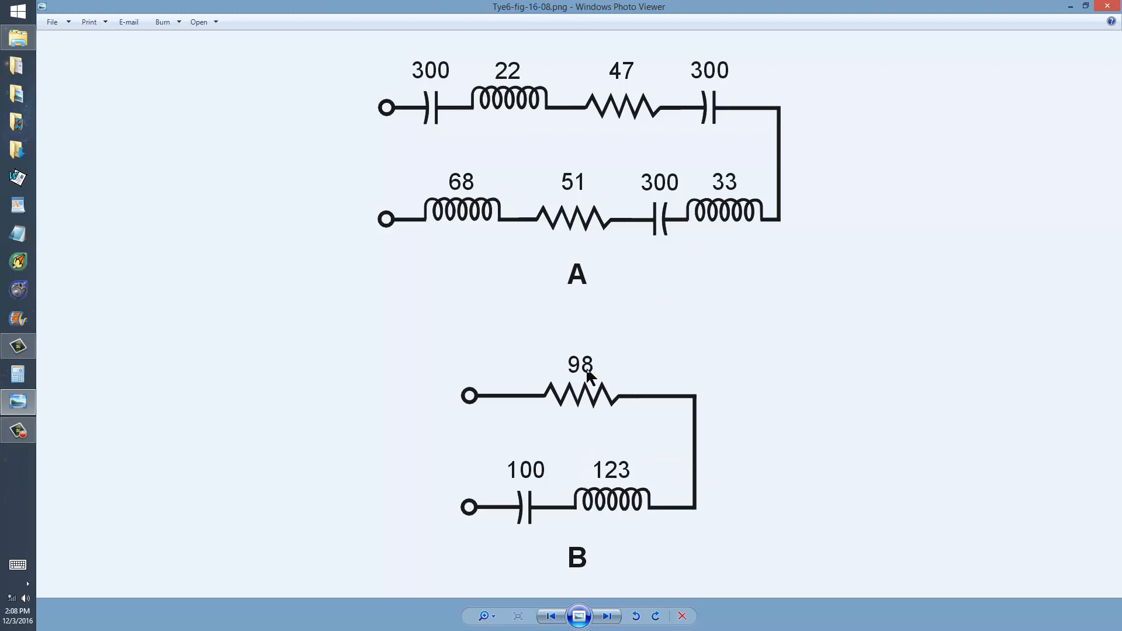
mouse_move(636, 84)
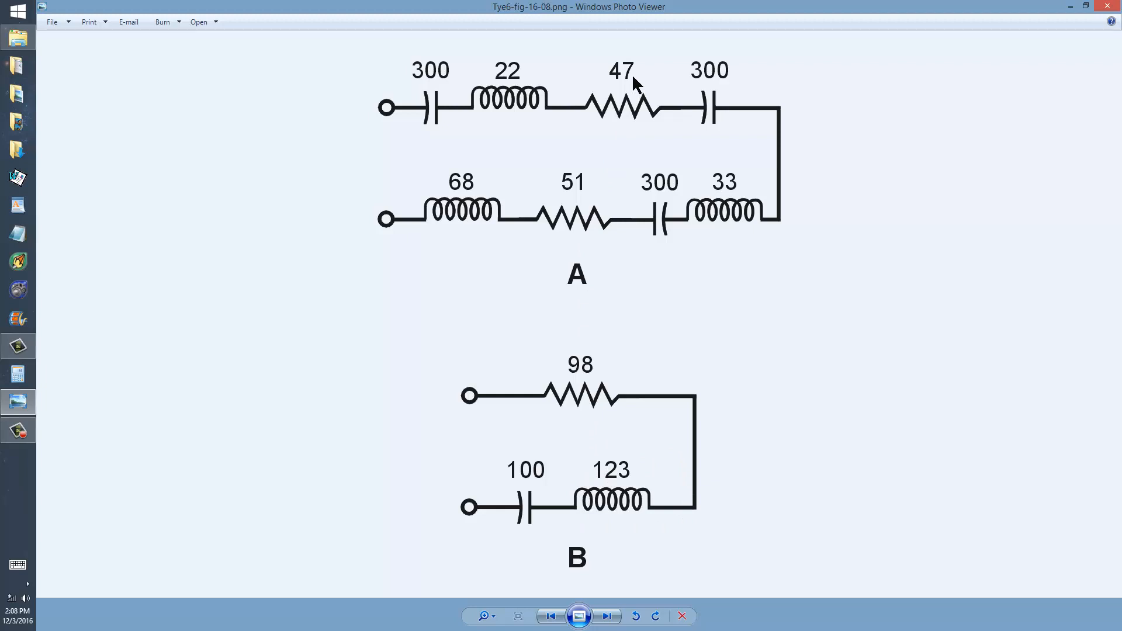
mouse_move(580, 198)
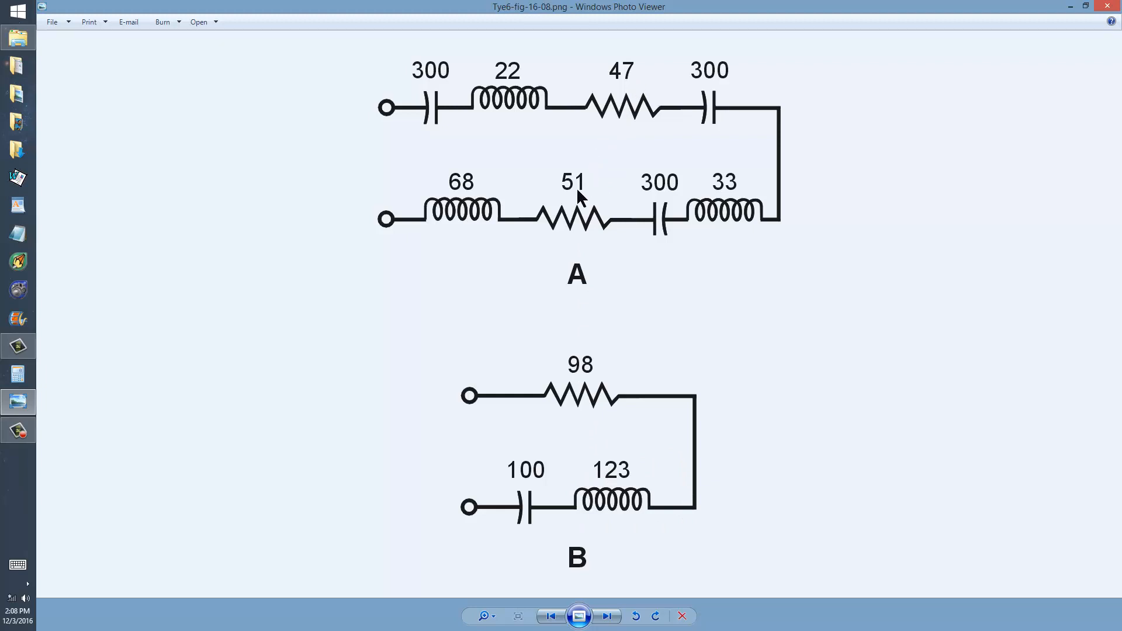
mouse_move(579, 393)
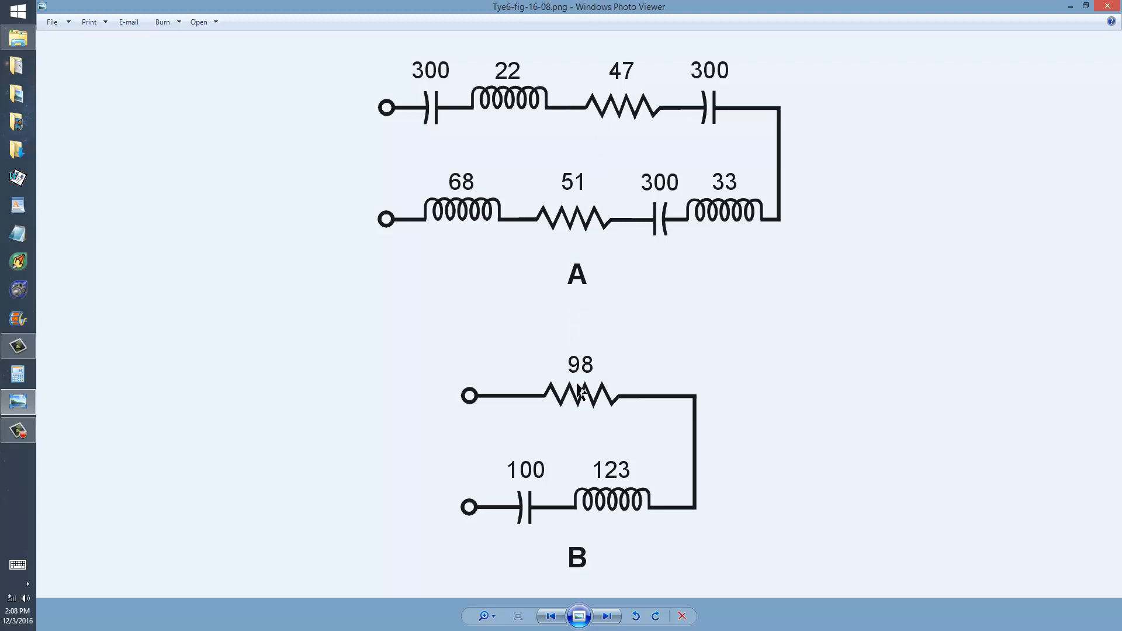
mouse_move(433, 130)
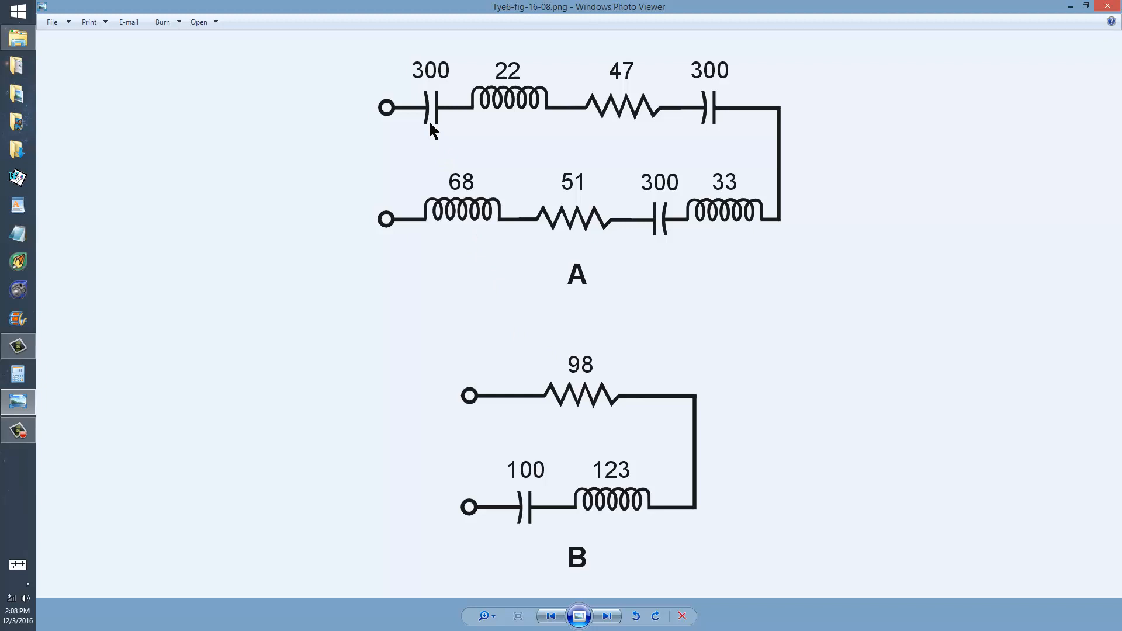
mouse_move(597, 129)
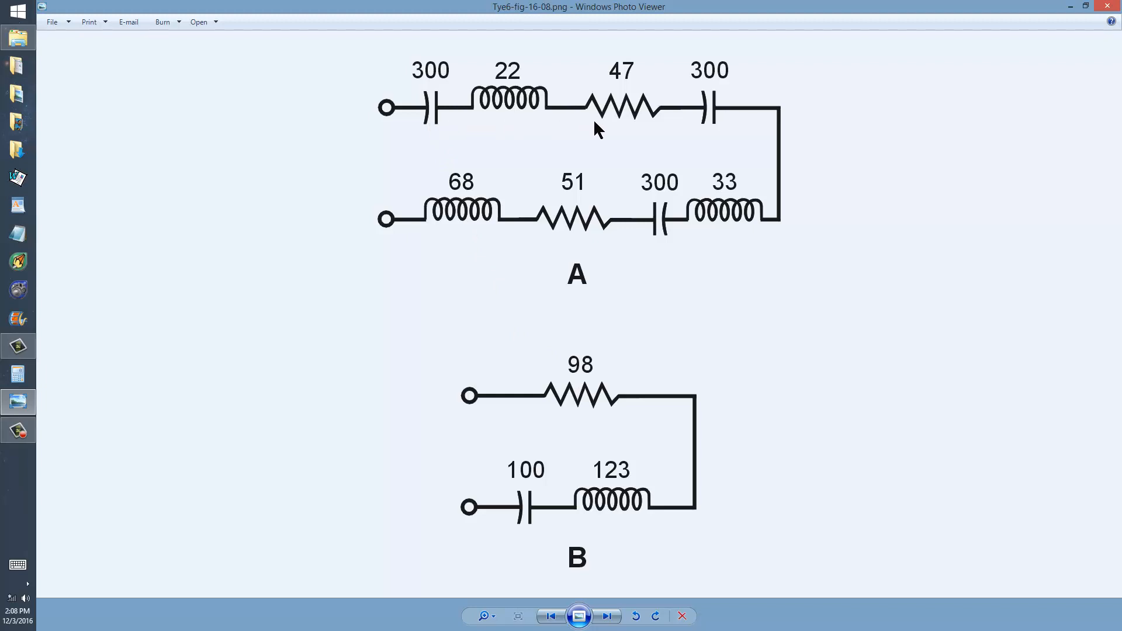
mouse_move(518, 121)
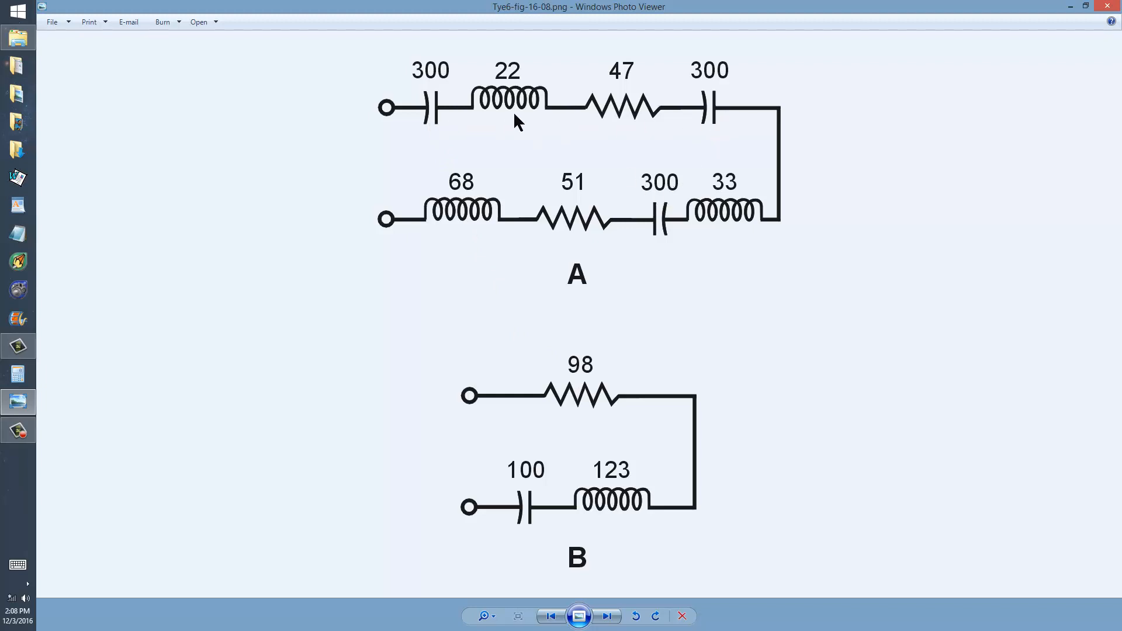
mouse_move(434, 84)
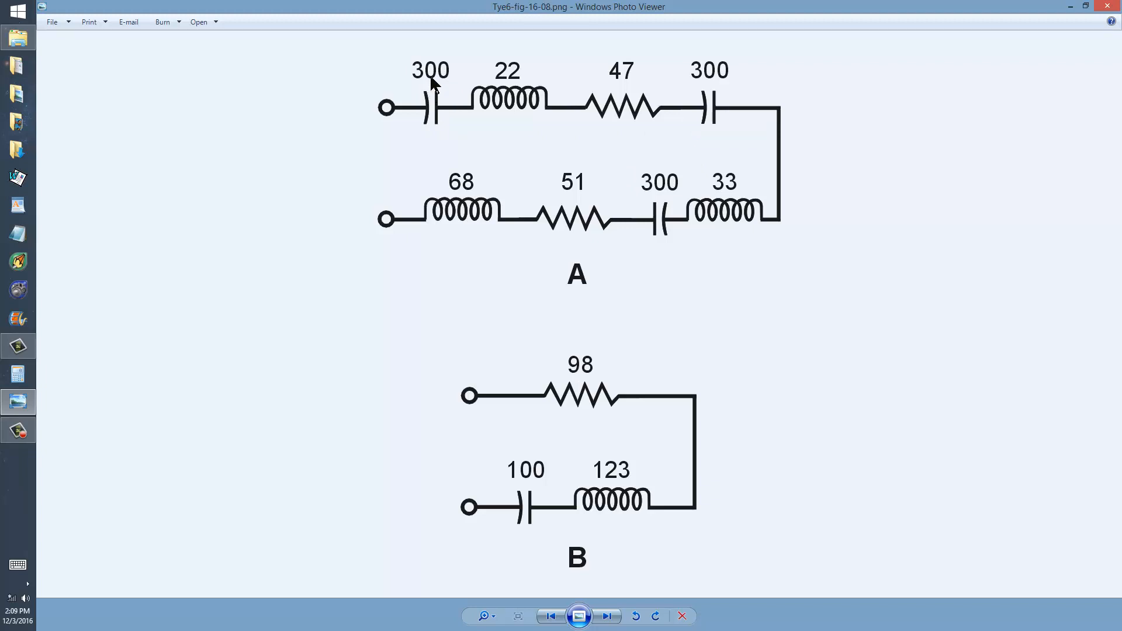
mouse_move(673, 181)
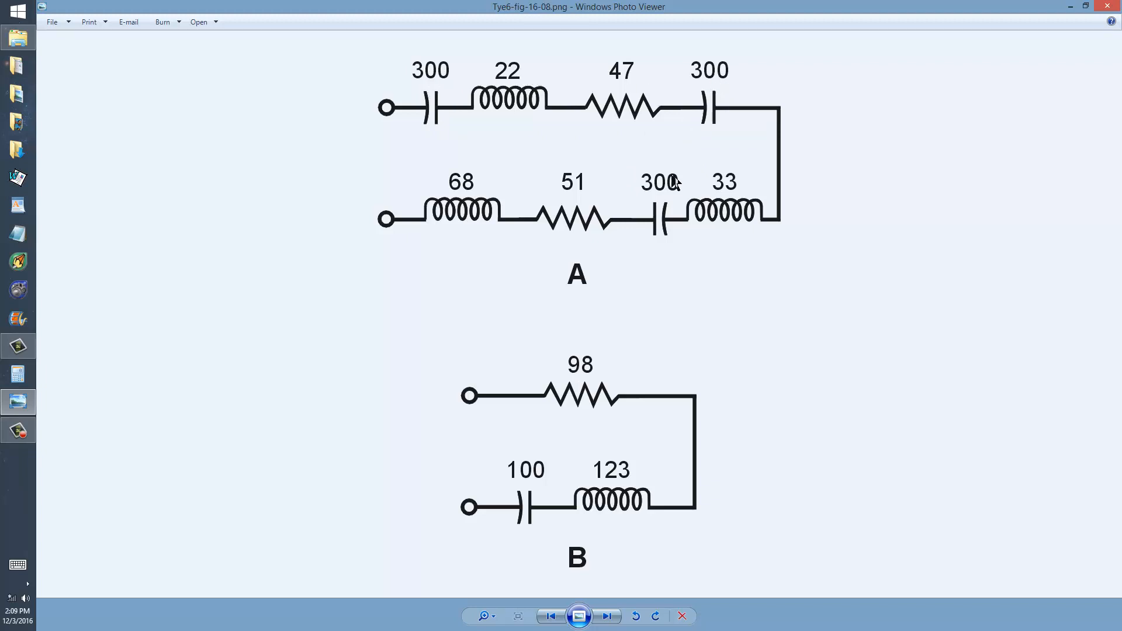
mouse_move(662, 198)
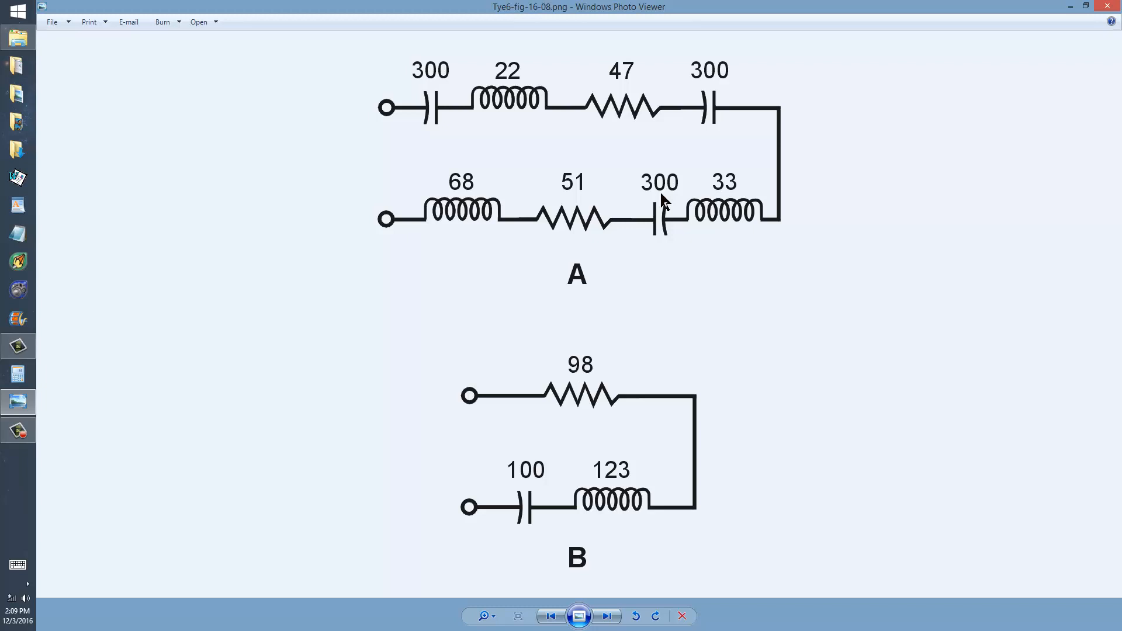
mouse_move(447, 88)
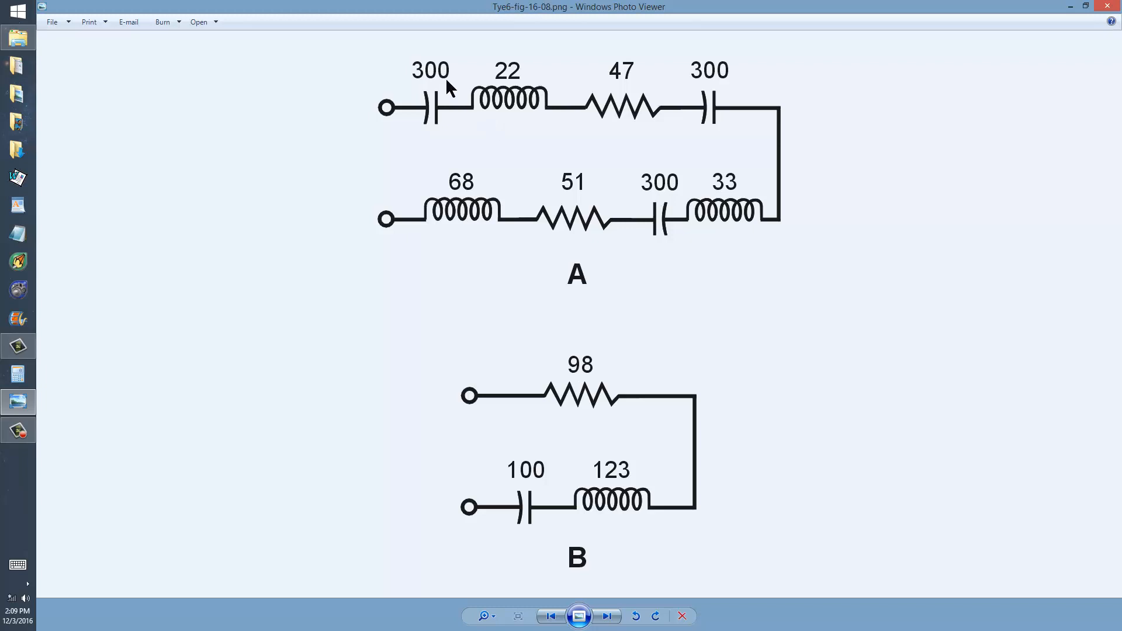
mouse_move(542, 478)
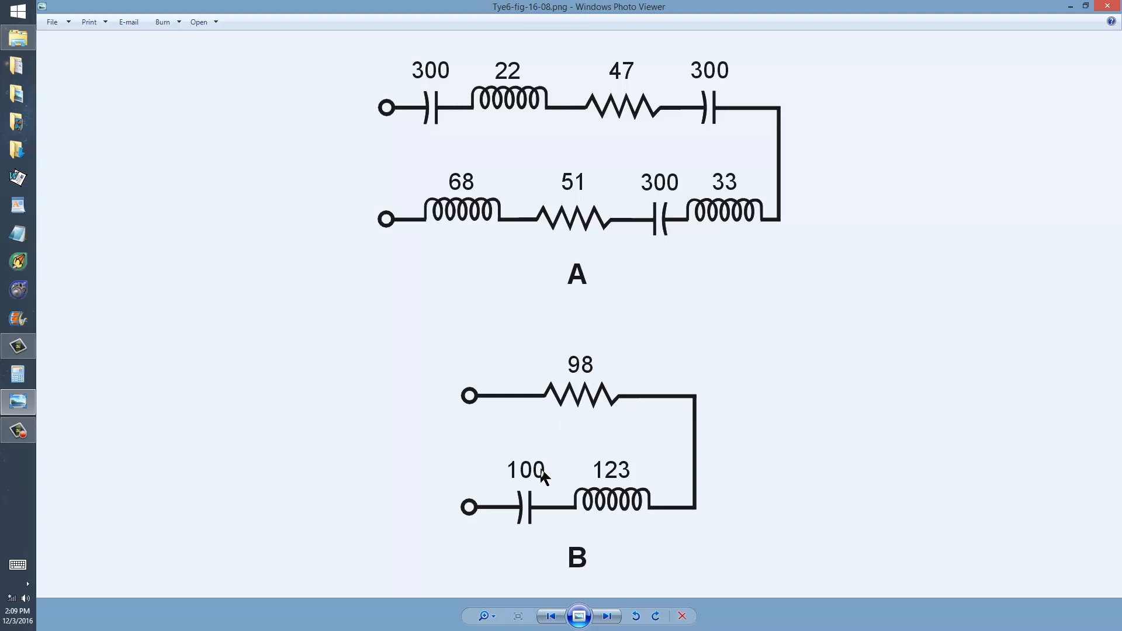
mouse_move(556, 223)
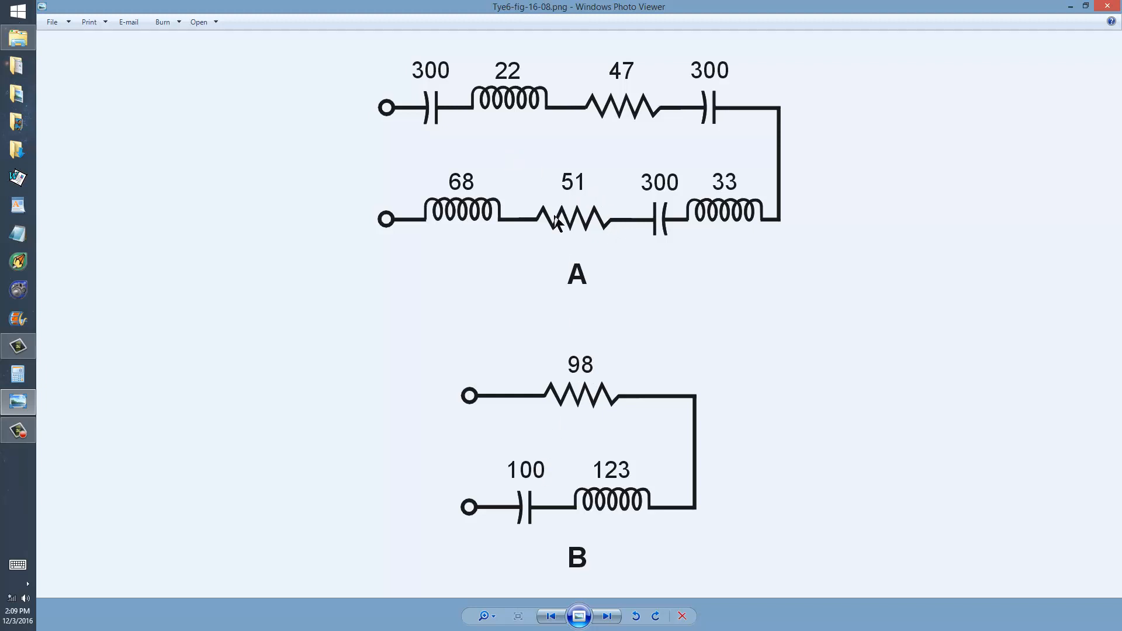
mouse_move(573, 400)
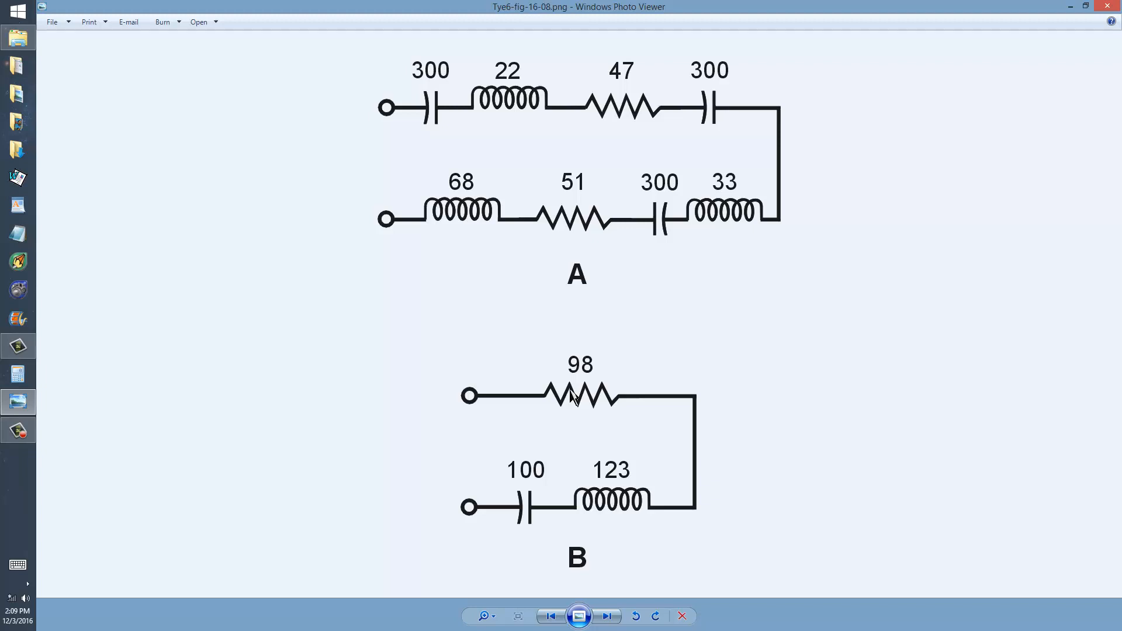
mouse_move(616, 404)
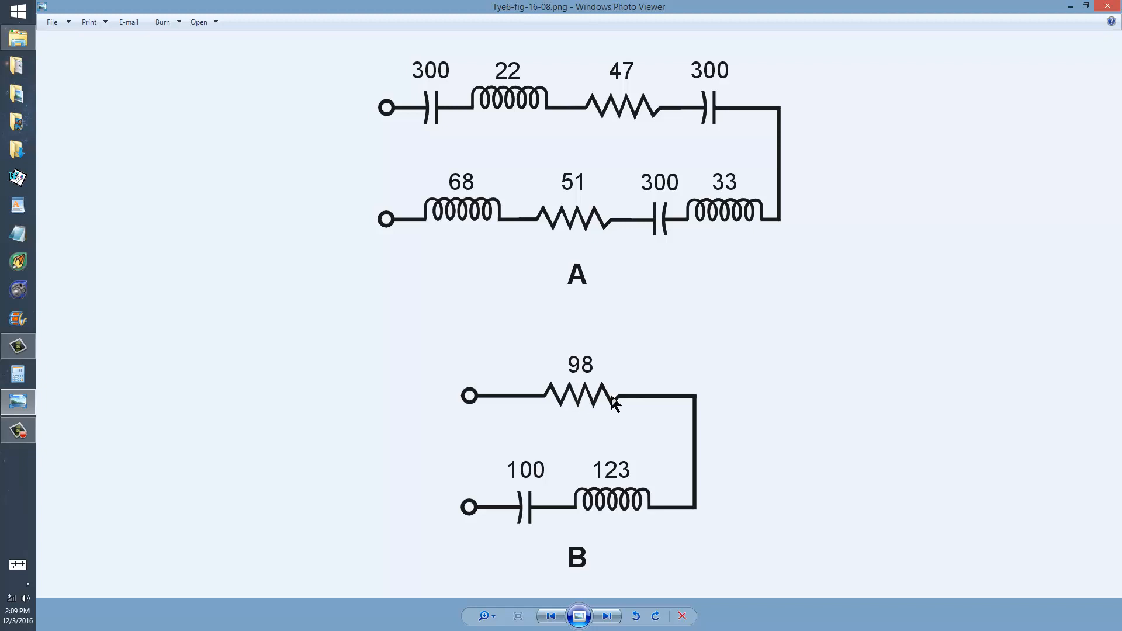
mouse_move(449, 473)
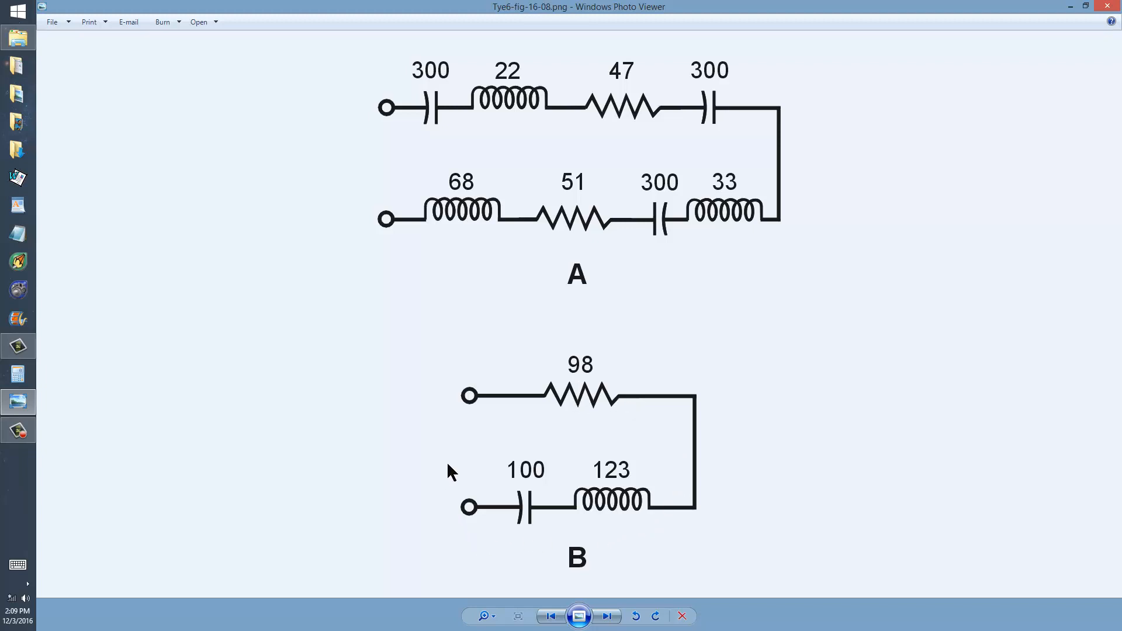
mouse_move(562, 410)
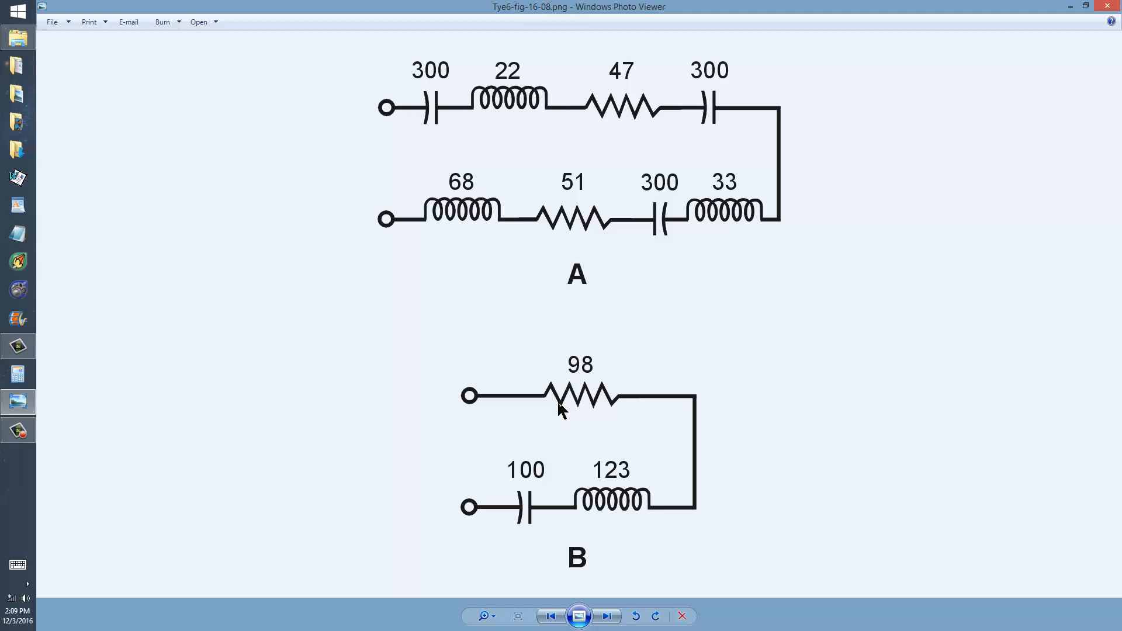
mouse_move(600, 242)
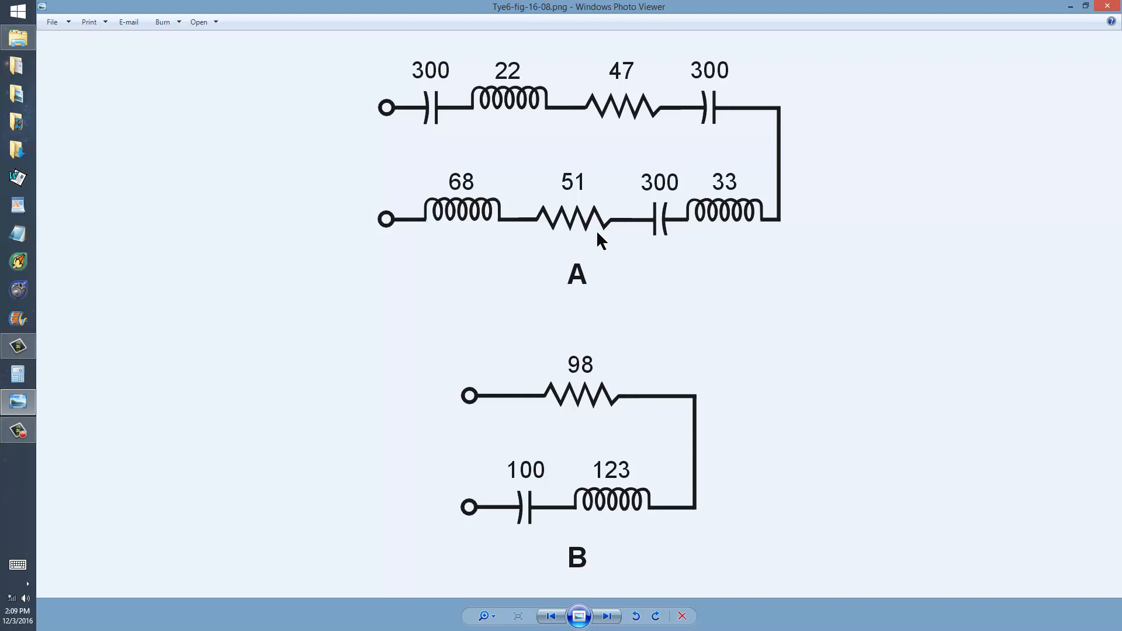
mouse_move(580, 404)
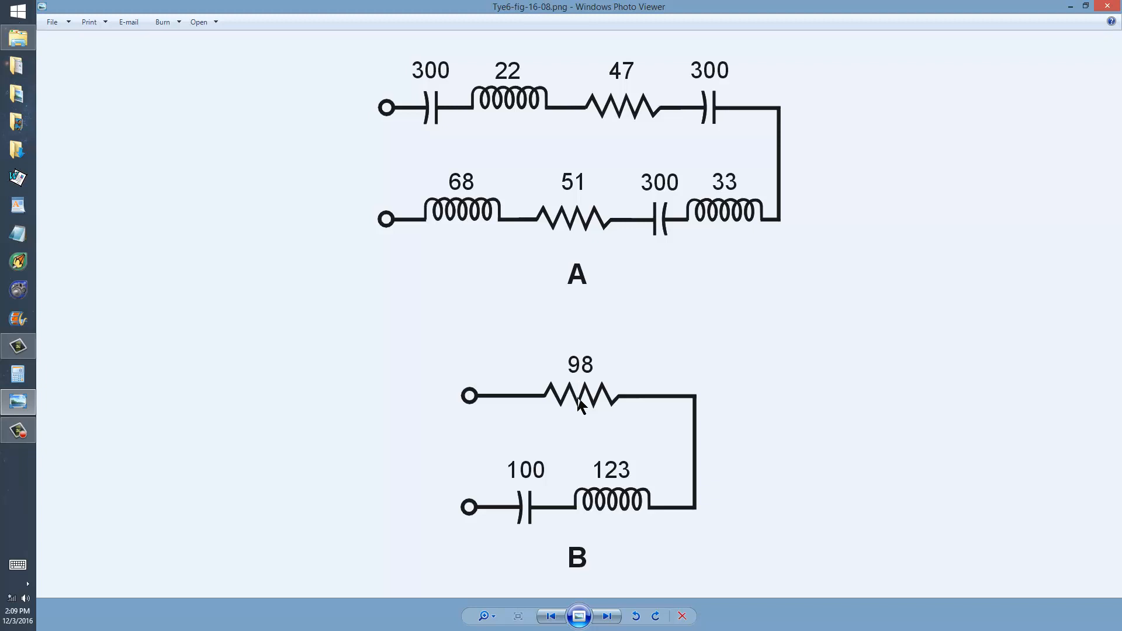
mouse_move(533, 503)
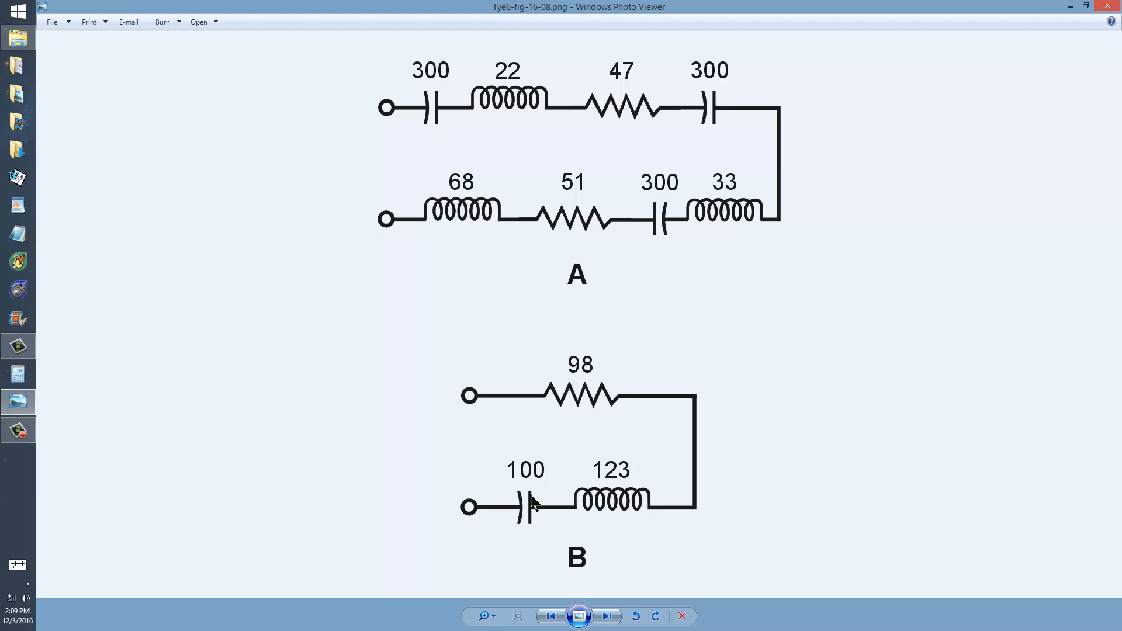
mouse_move(605, 616)
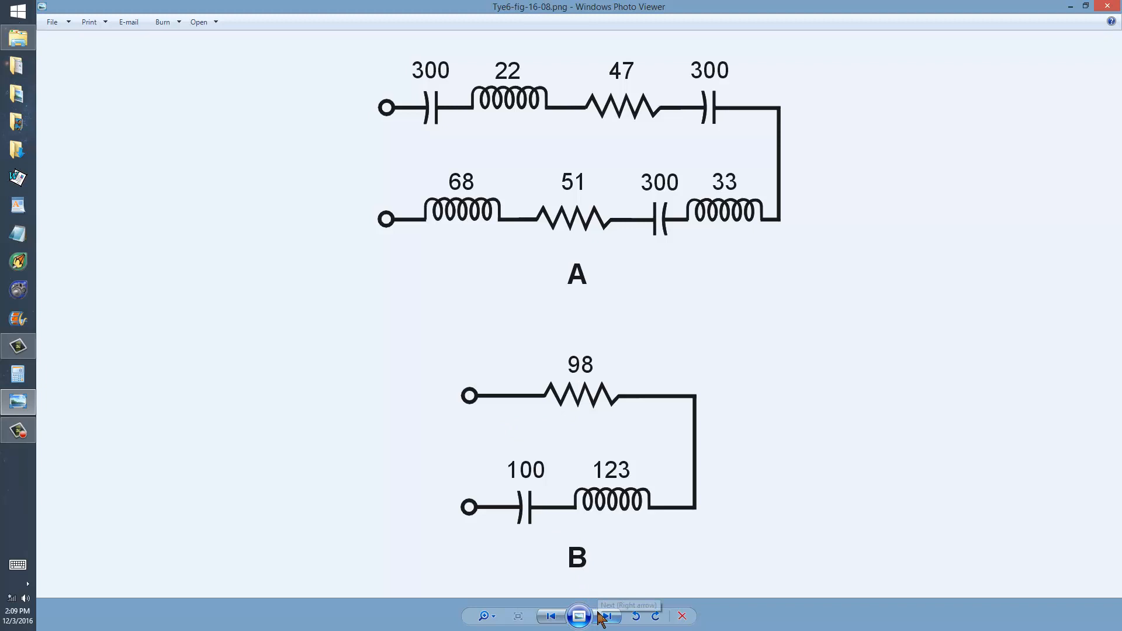
mouse_move(607, 620)
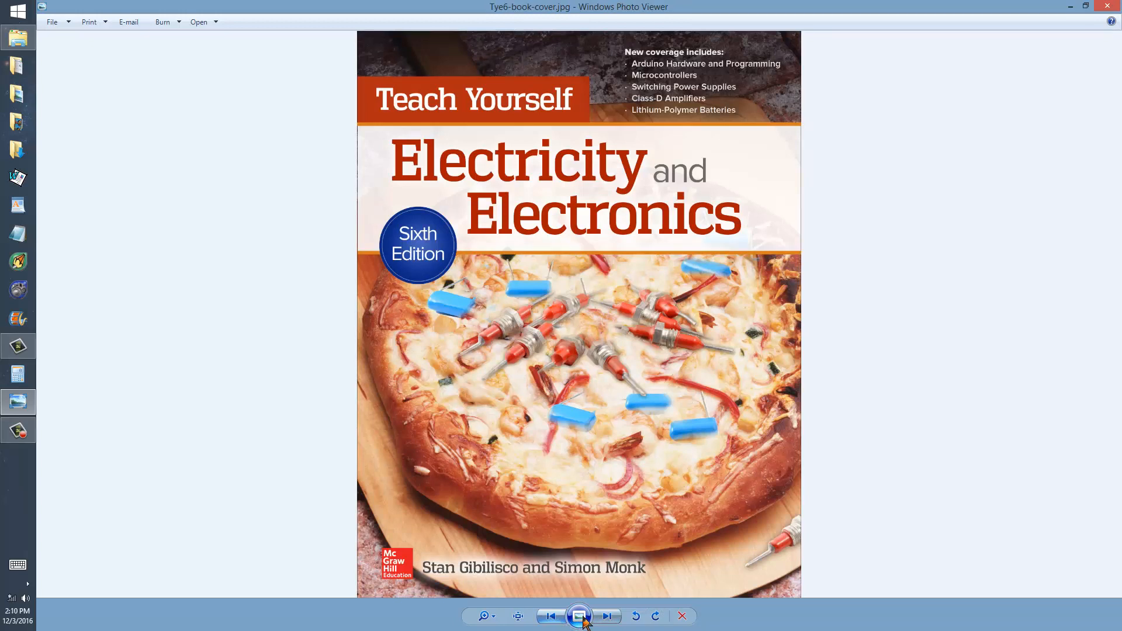
click(607, 616)
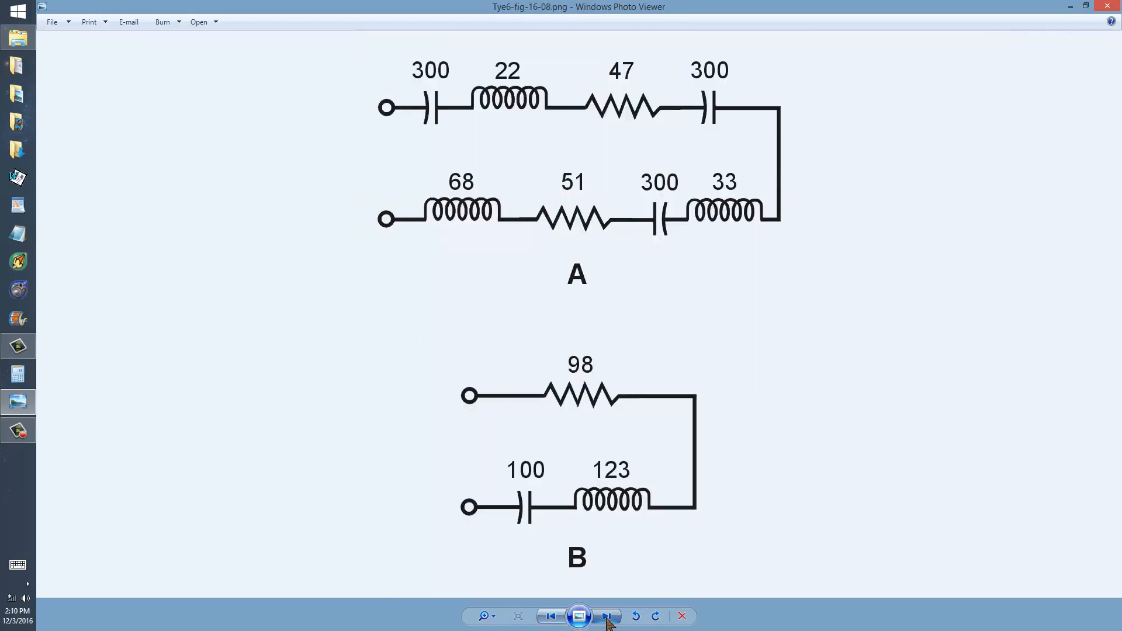
click(607, 616)
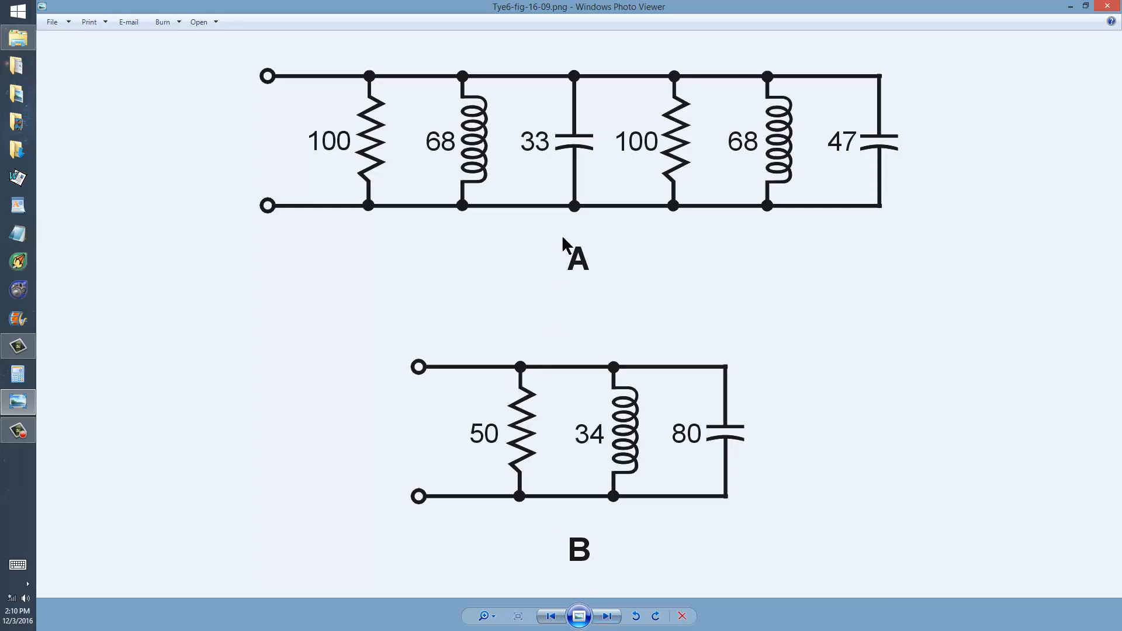
mouse_move(519, 478)
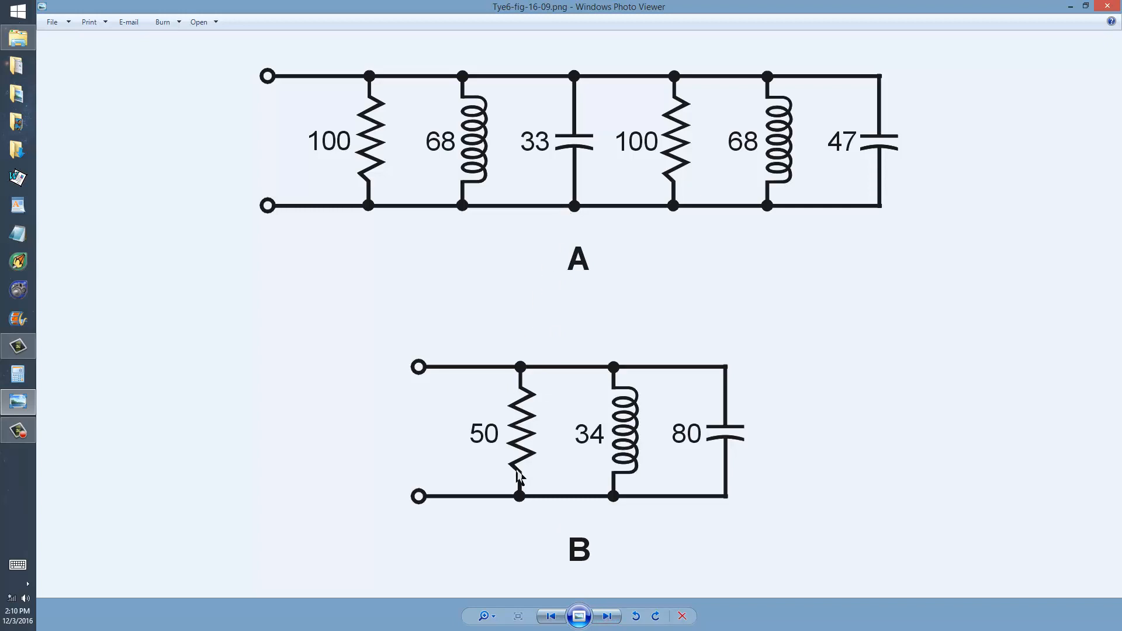
mouse_move(399, 217)
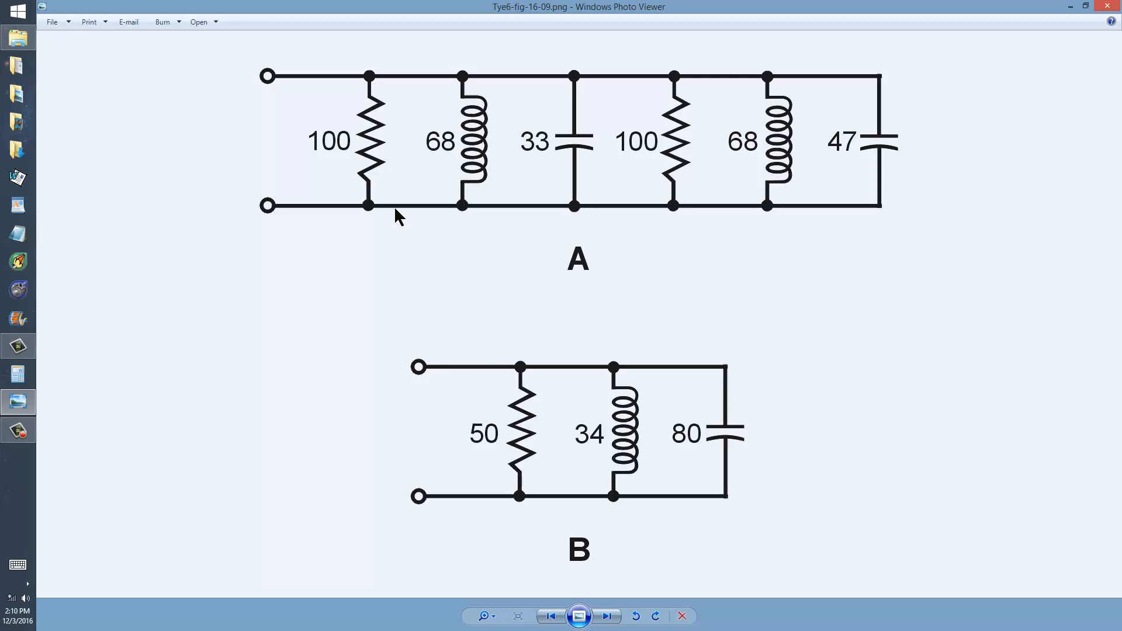
mouse_move(407, 211)
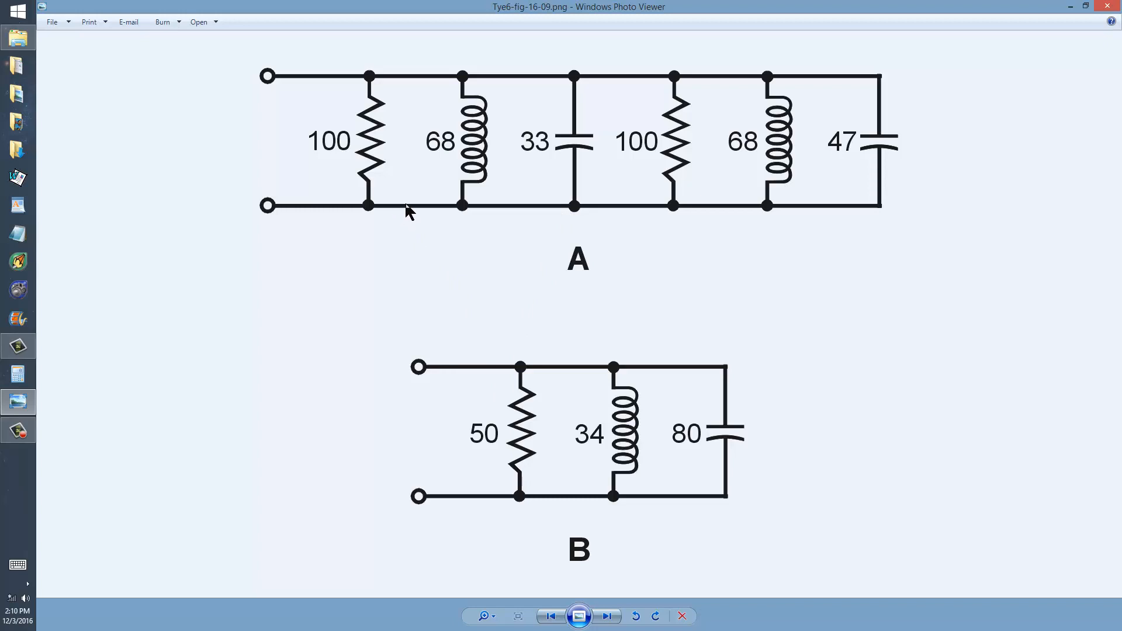
mouse_move(344, 158)
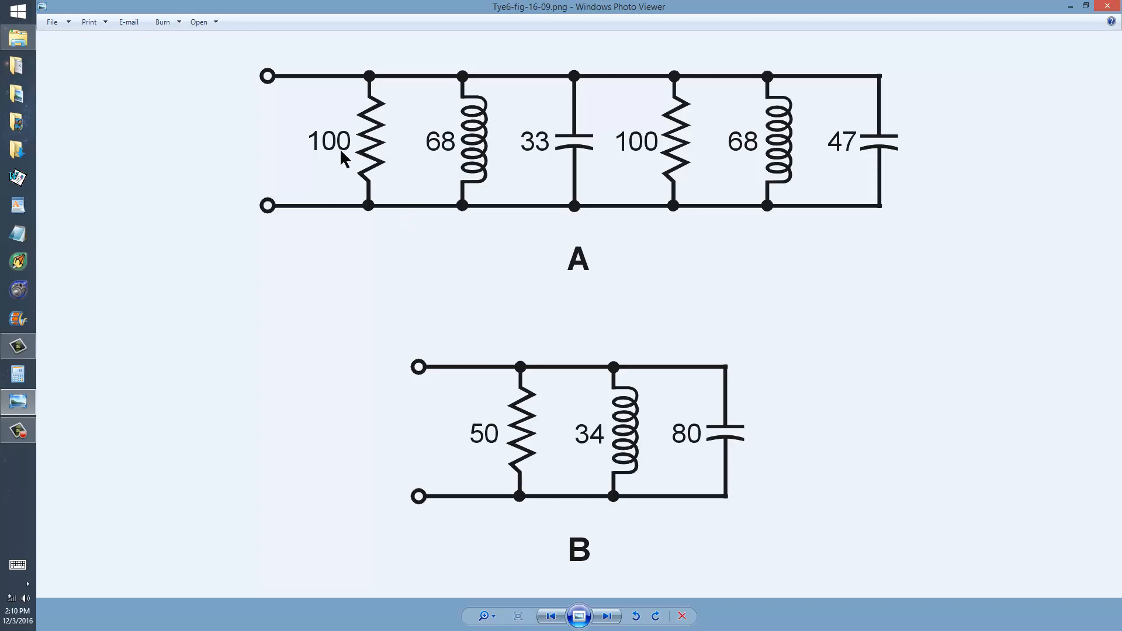
mouse_move(442, 159)
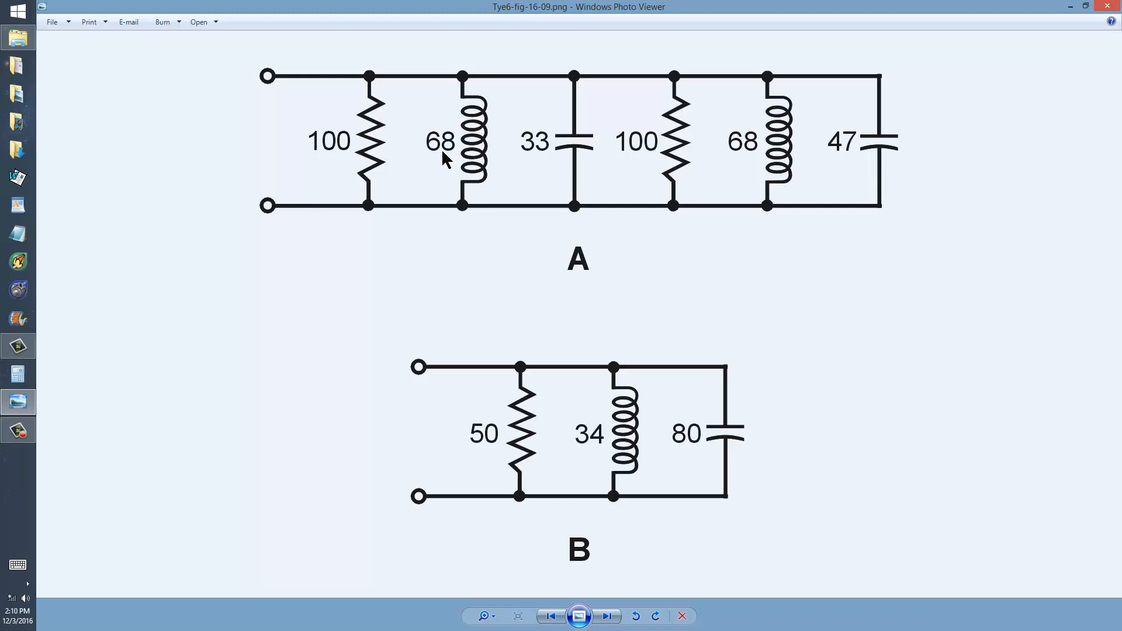
mouse_move(532, 164)
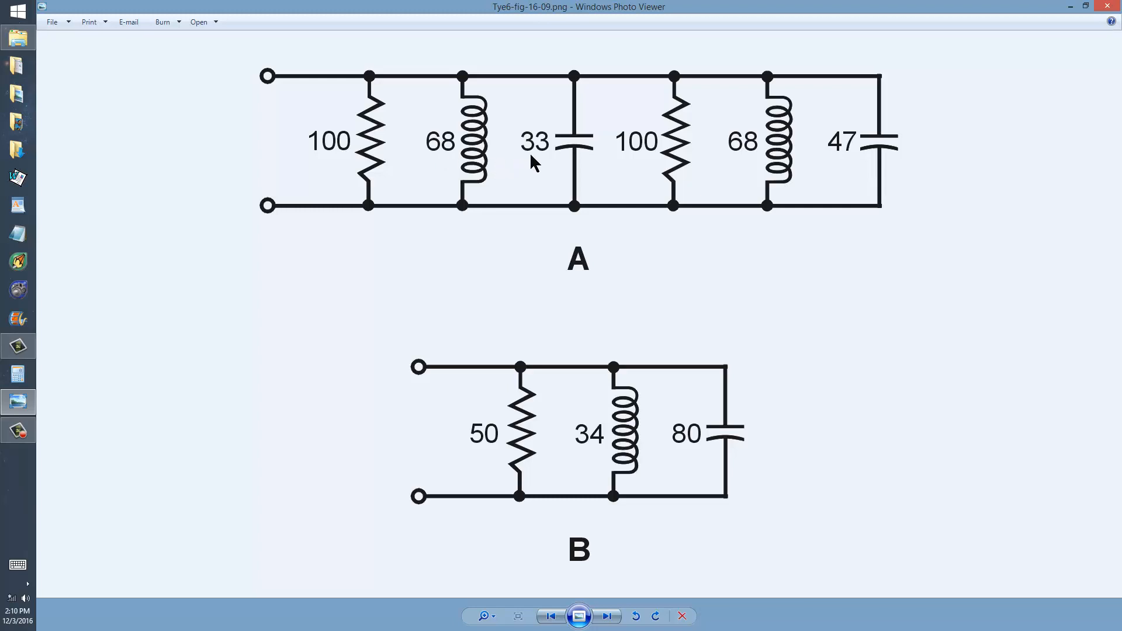
mouse_move(538, 159)
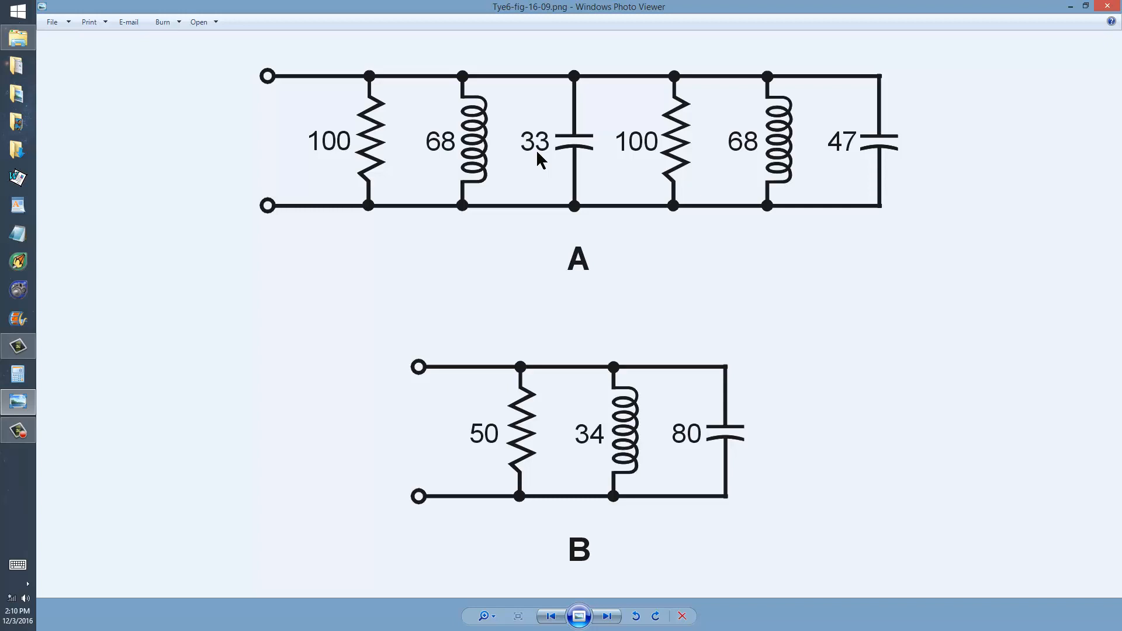
mouse_move(560, 195)
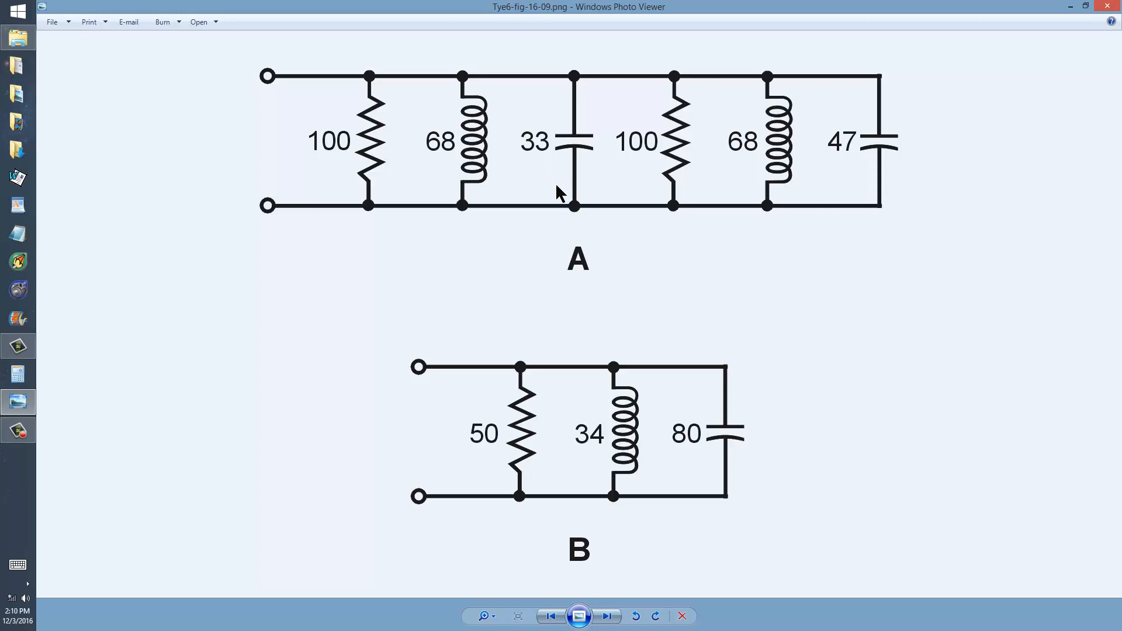
mouse_move(564, 219)
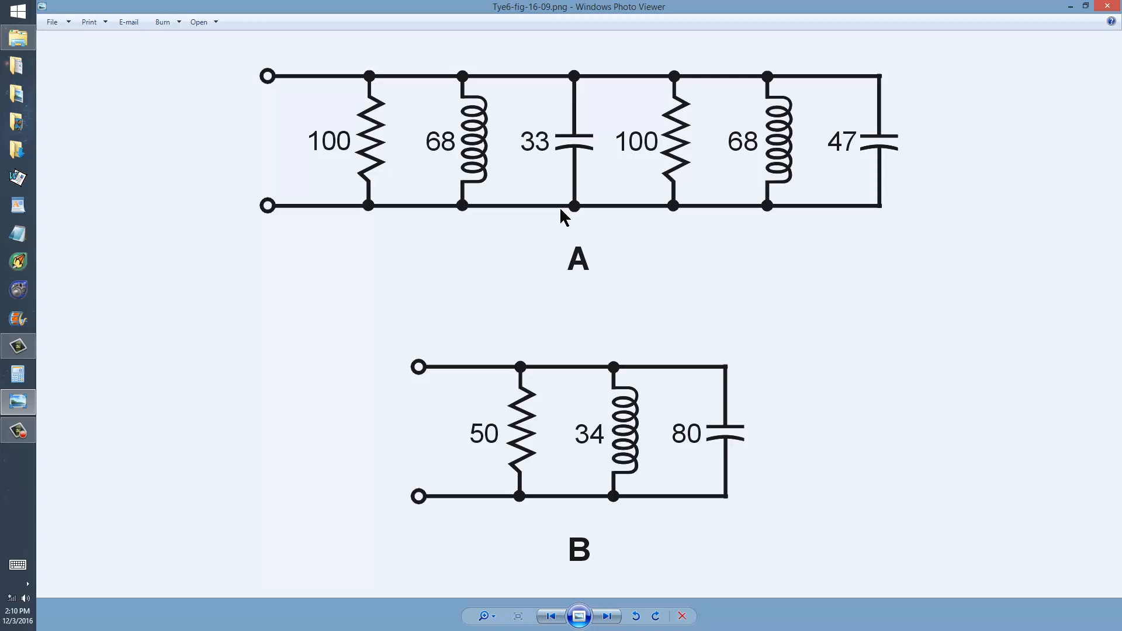
mouse_move(411, 154)
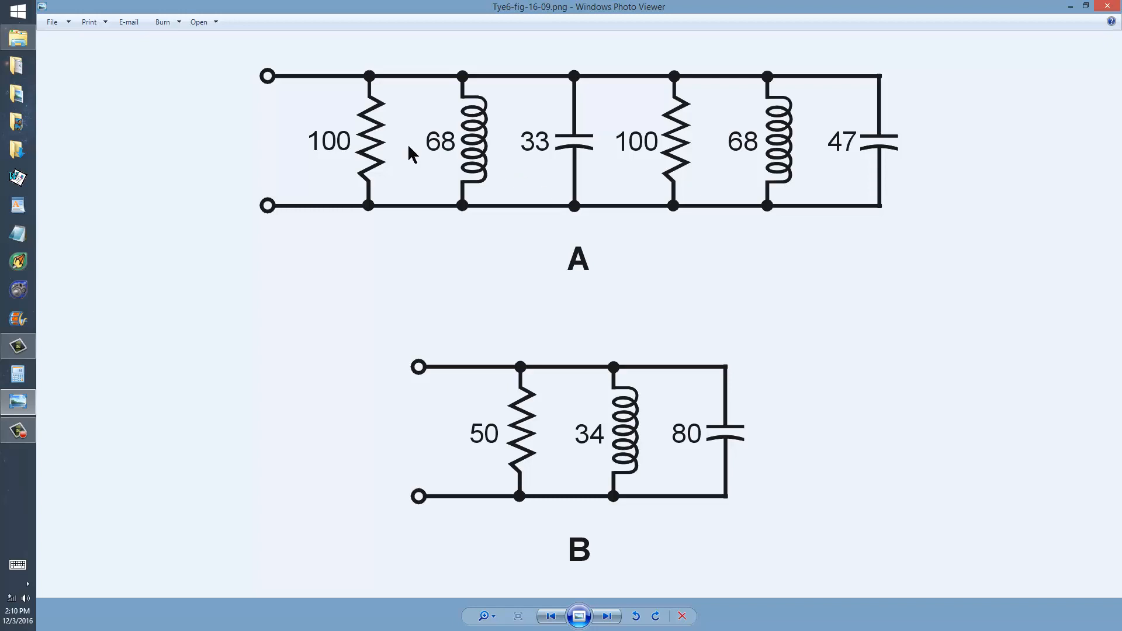
mouse_move(630, 152)
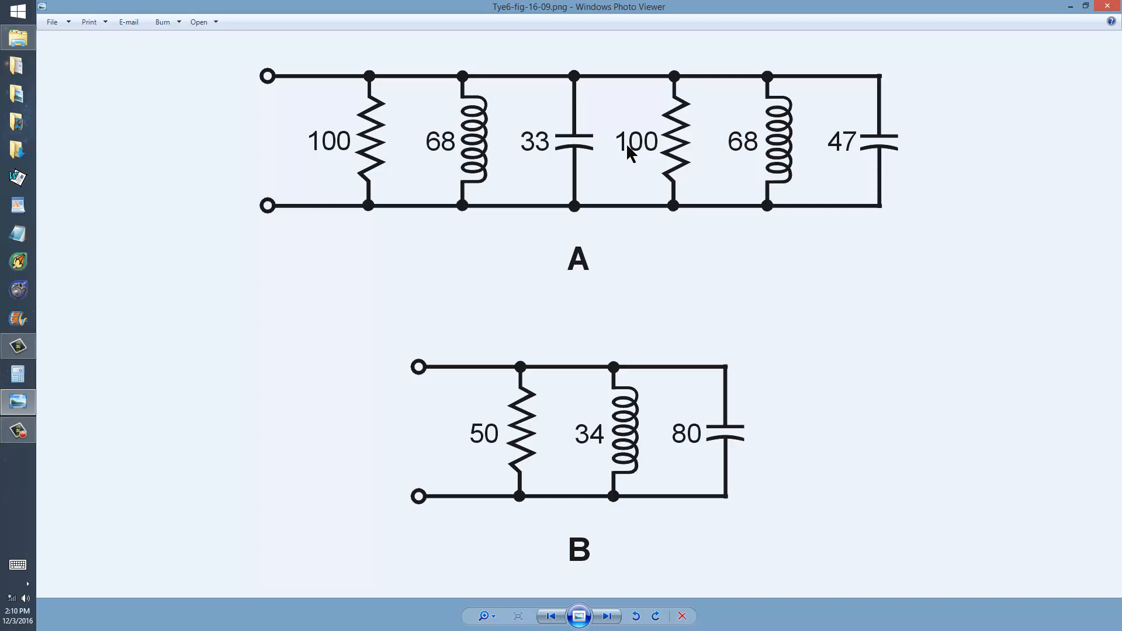
mouse_move(512, 440)
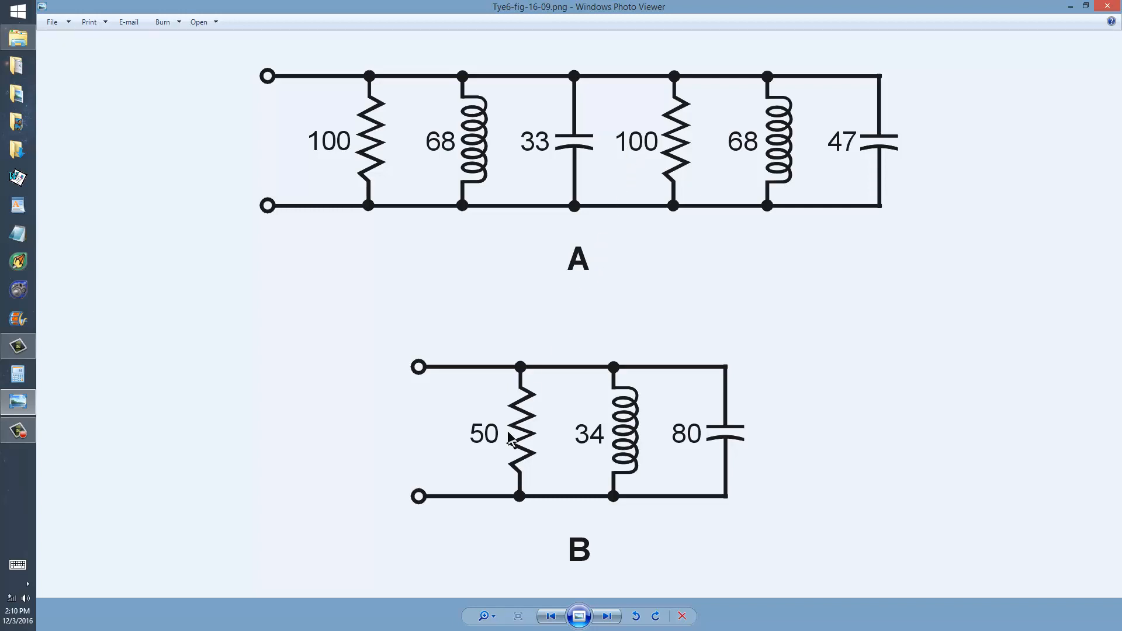
mouse_move(471, 254)
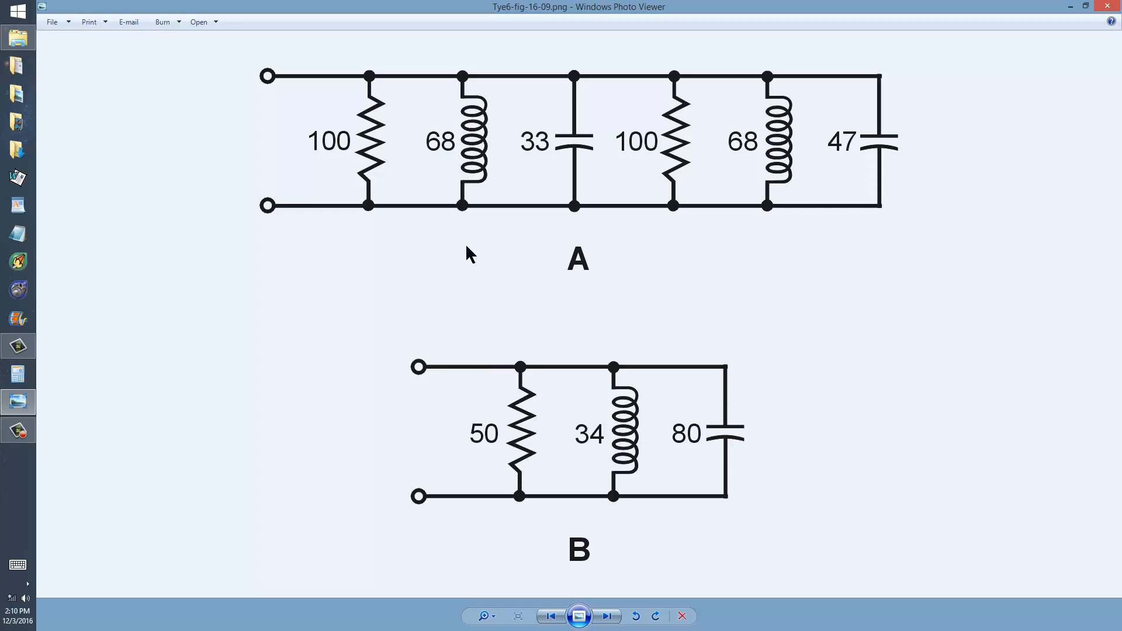
mouse_move(656, 159)
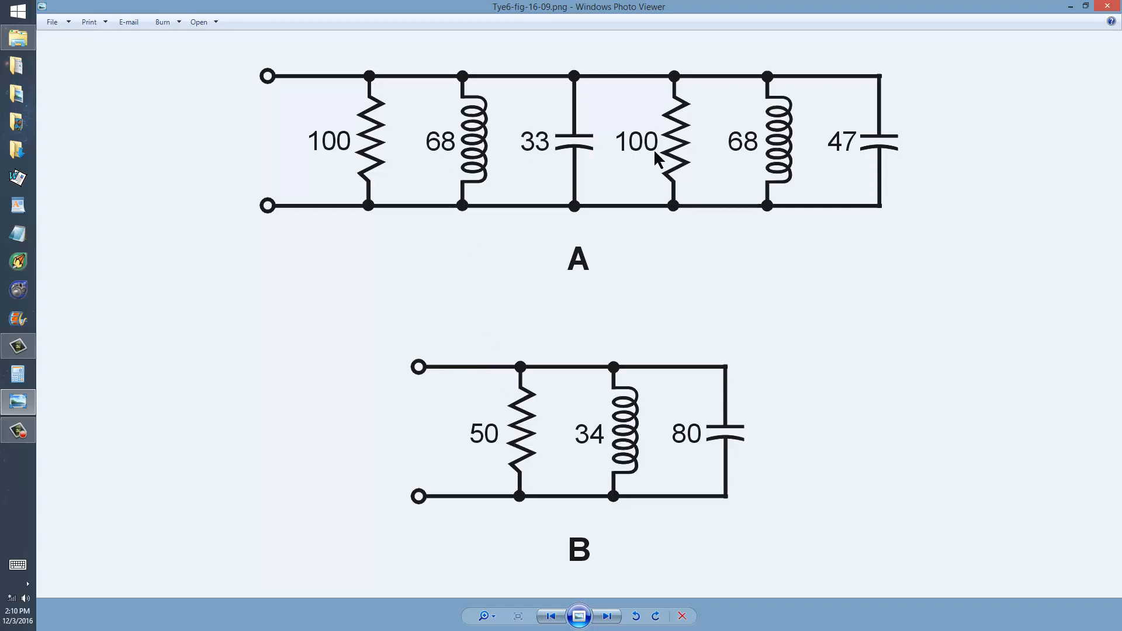
mouse_move(751, 157)
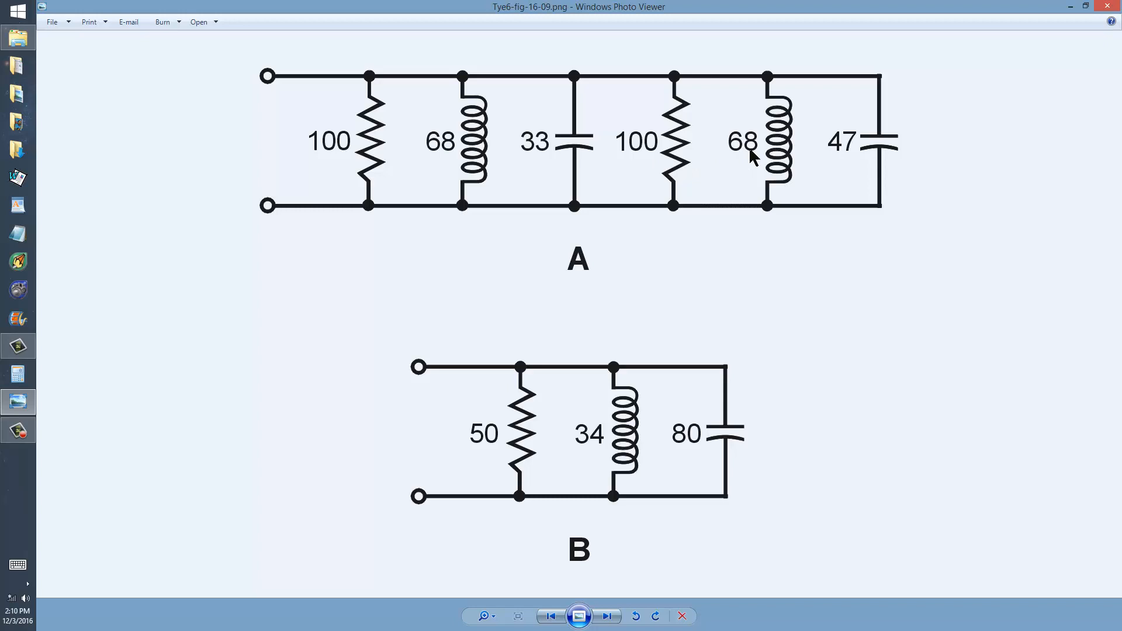
mouse_move(358, 151)
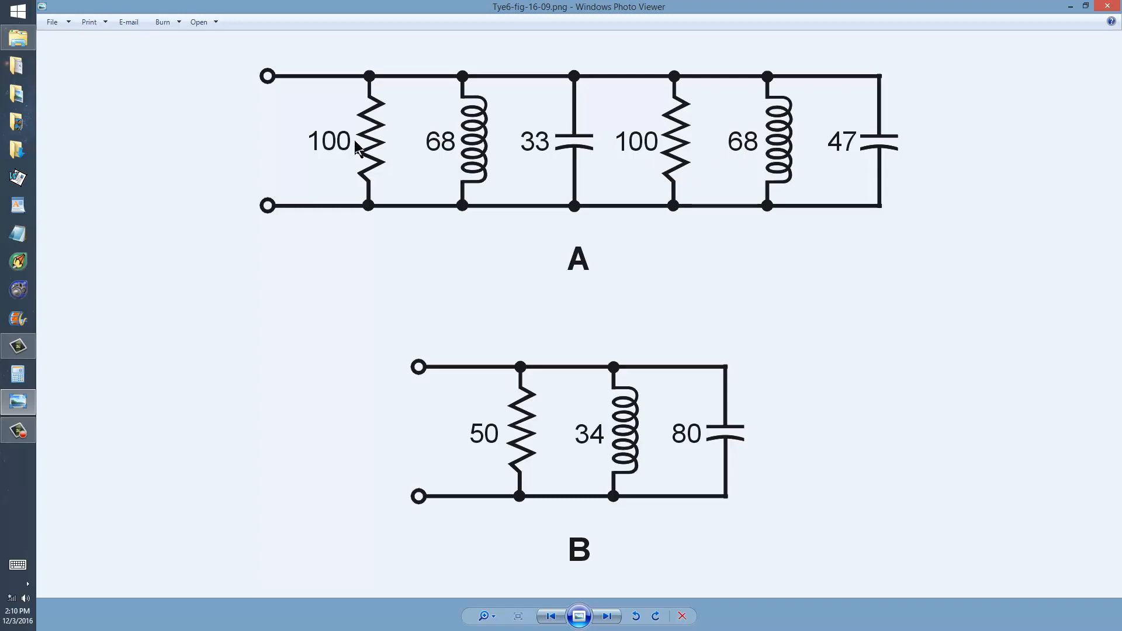
mouse_move(591, 441)
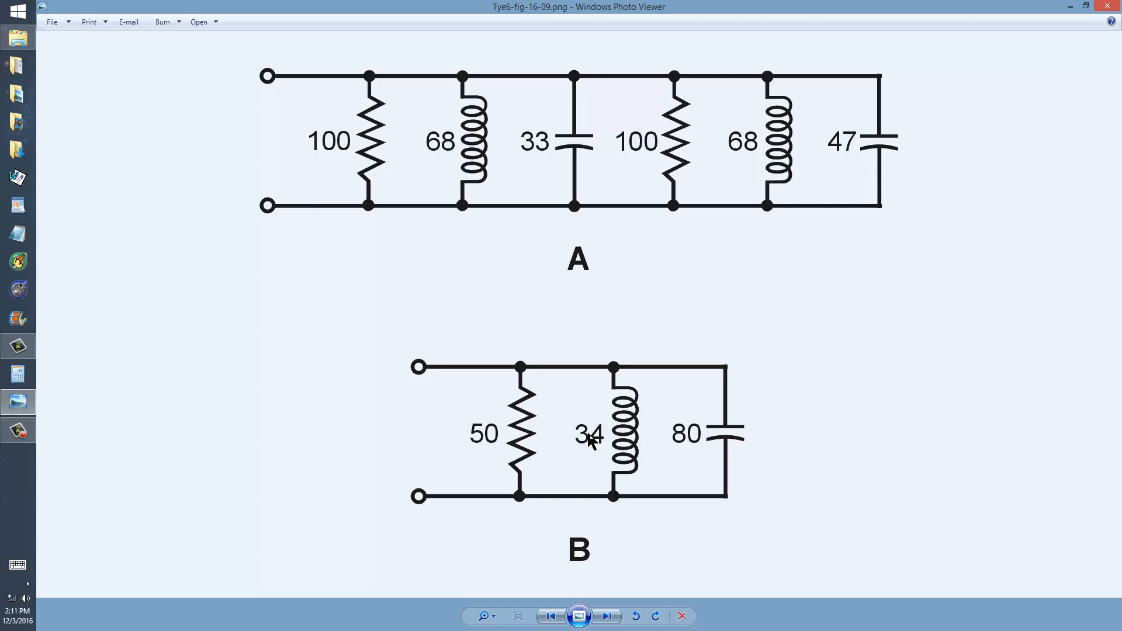
mouse_move(540, 147)
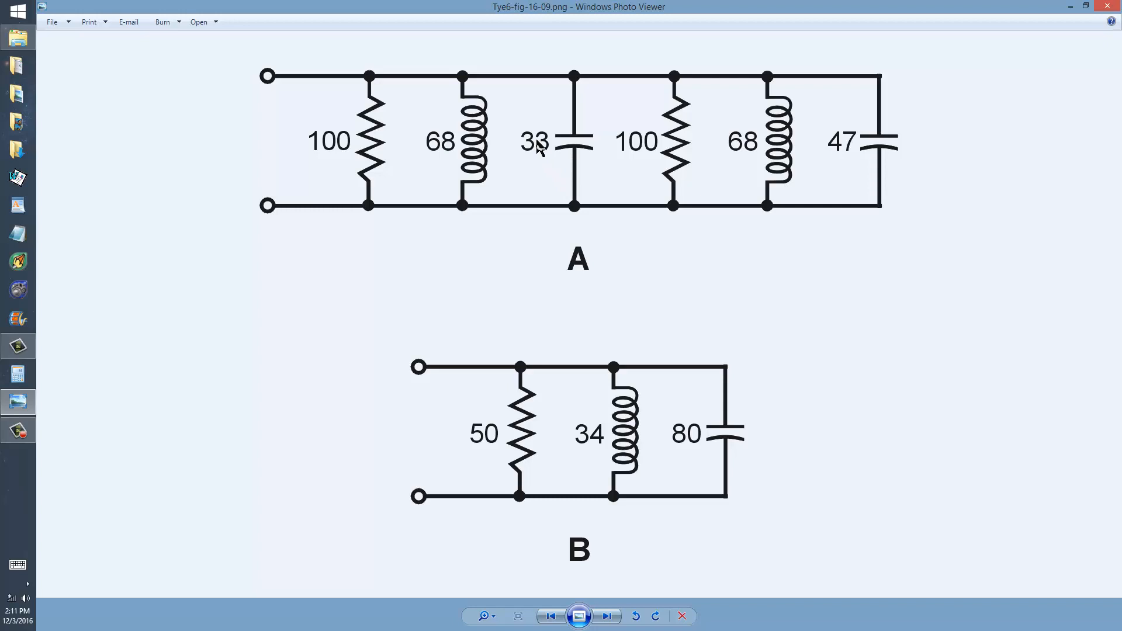
mouse_move(881, 147)
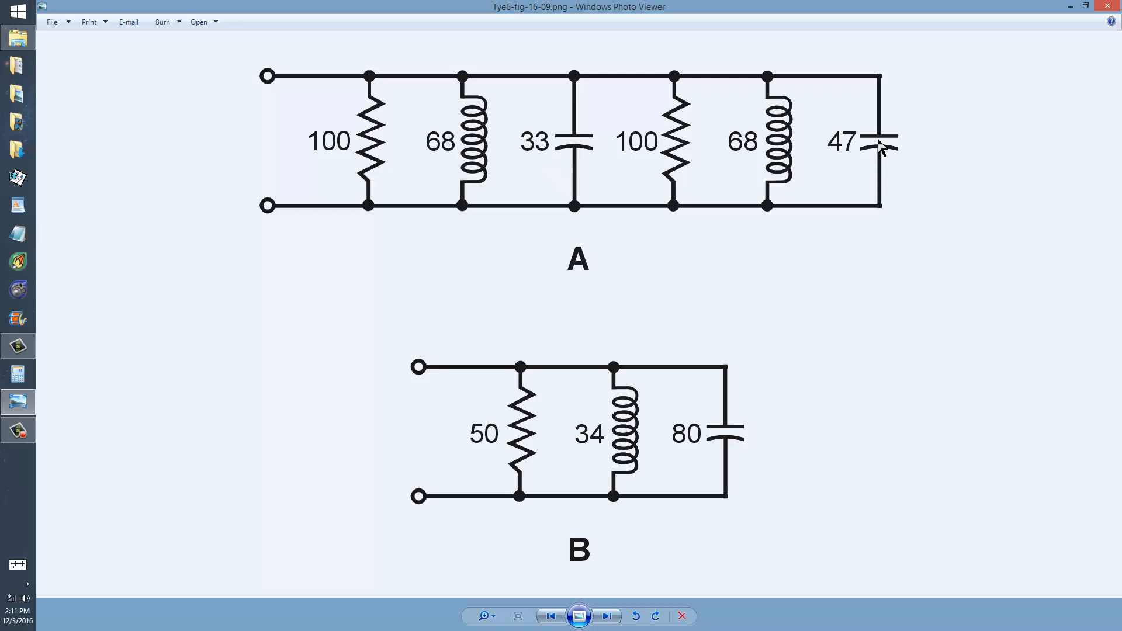
mouse_move(768, 329)
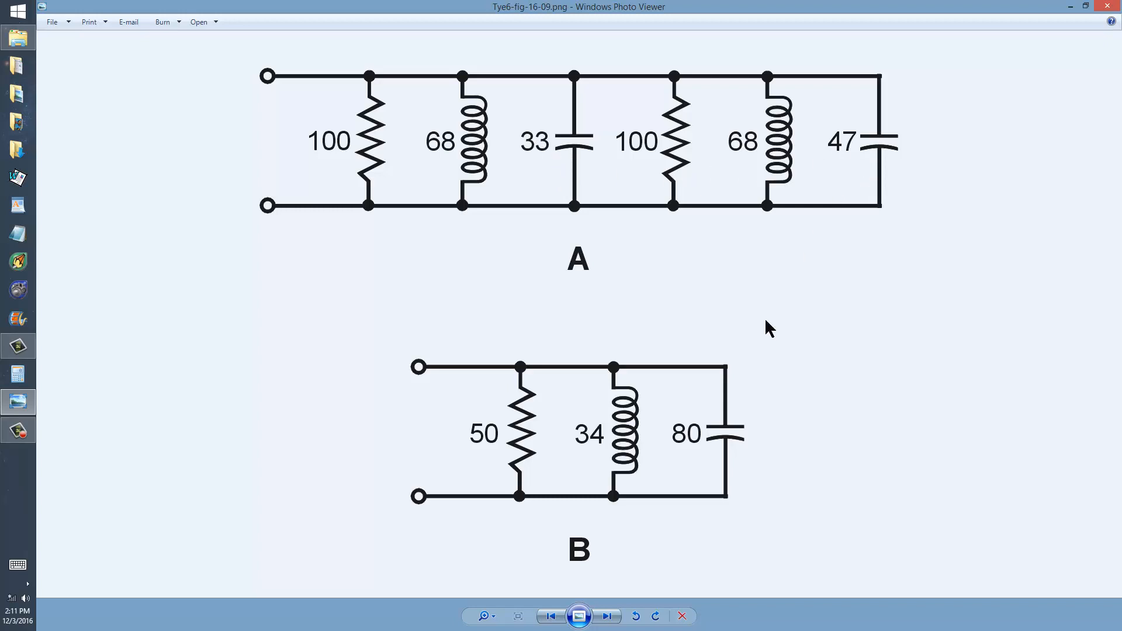
mouse_move(721, 444)
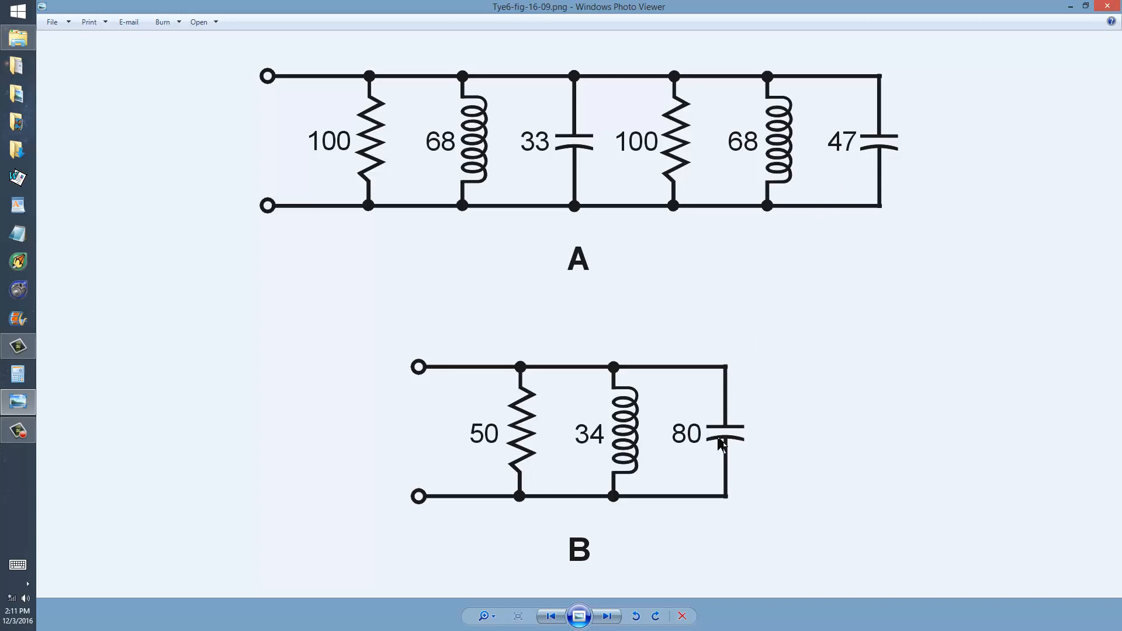
mouse_move(598, 285)
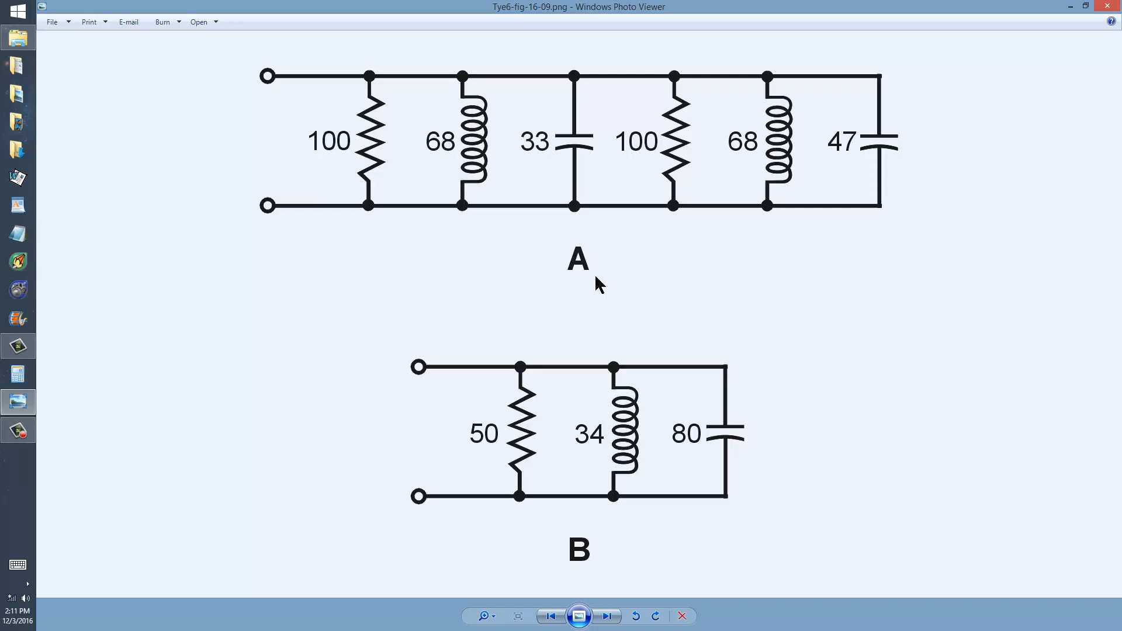
mouse_move(701, 142)
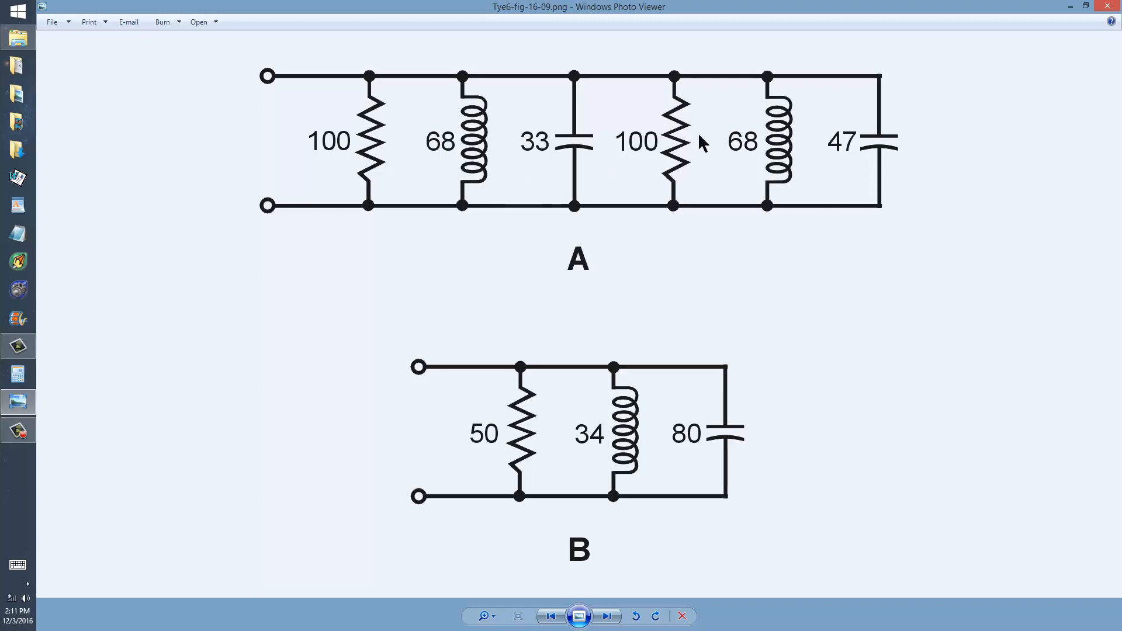
mouse_move(535, 271)
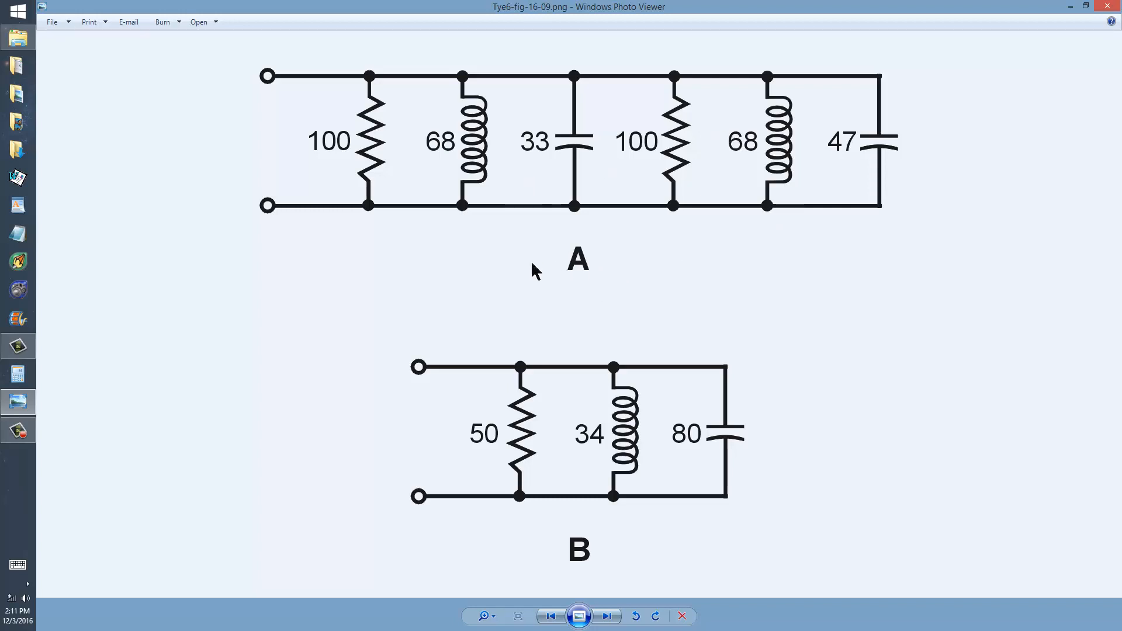
mouse_move(530, 421)
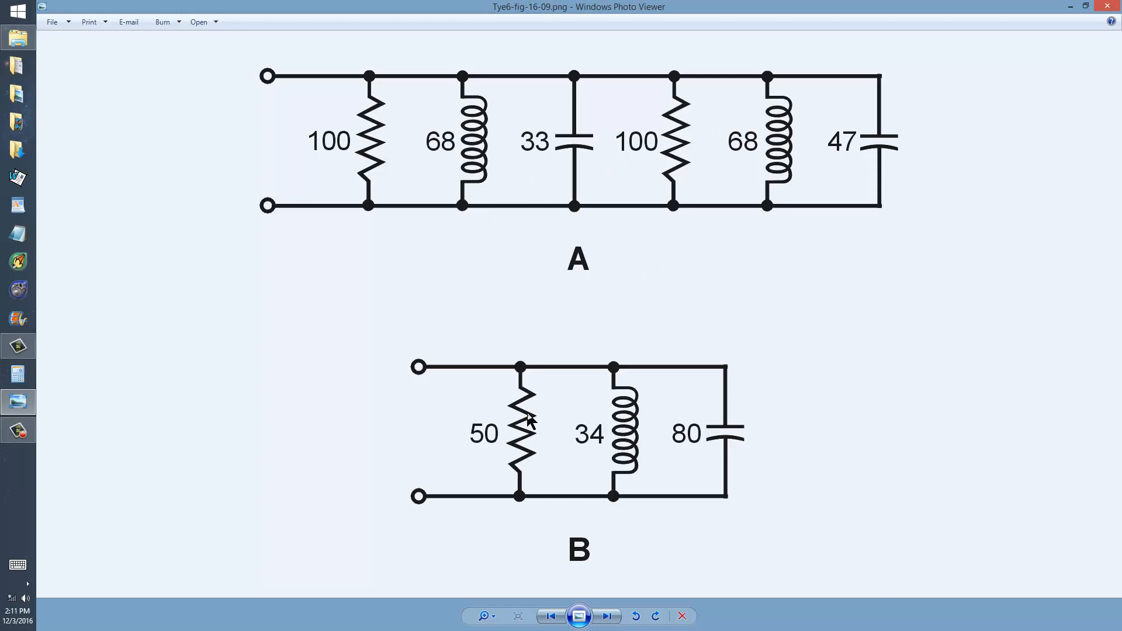
mouse_move(531, 442)
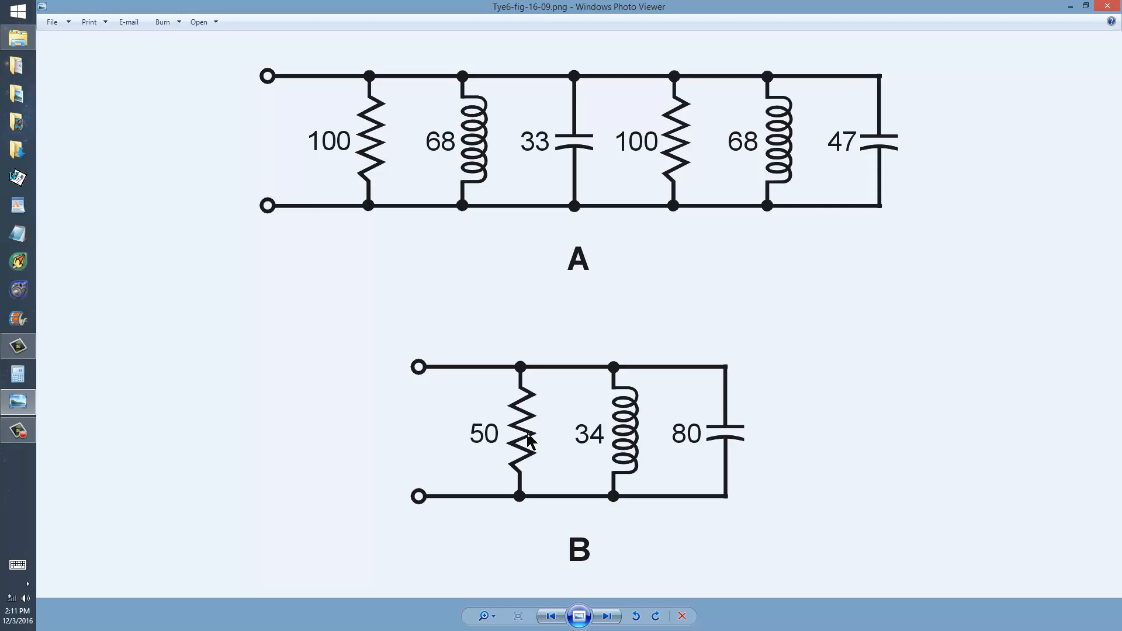
mouse_move(595, 532)
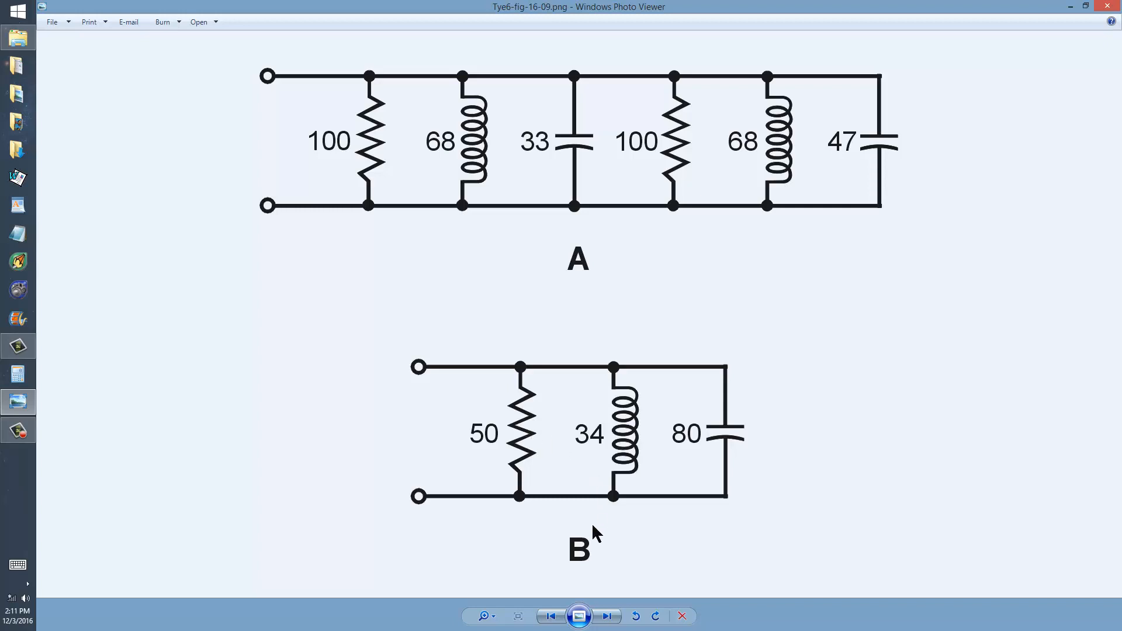
mouse_move(580, 528)
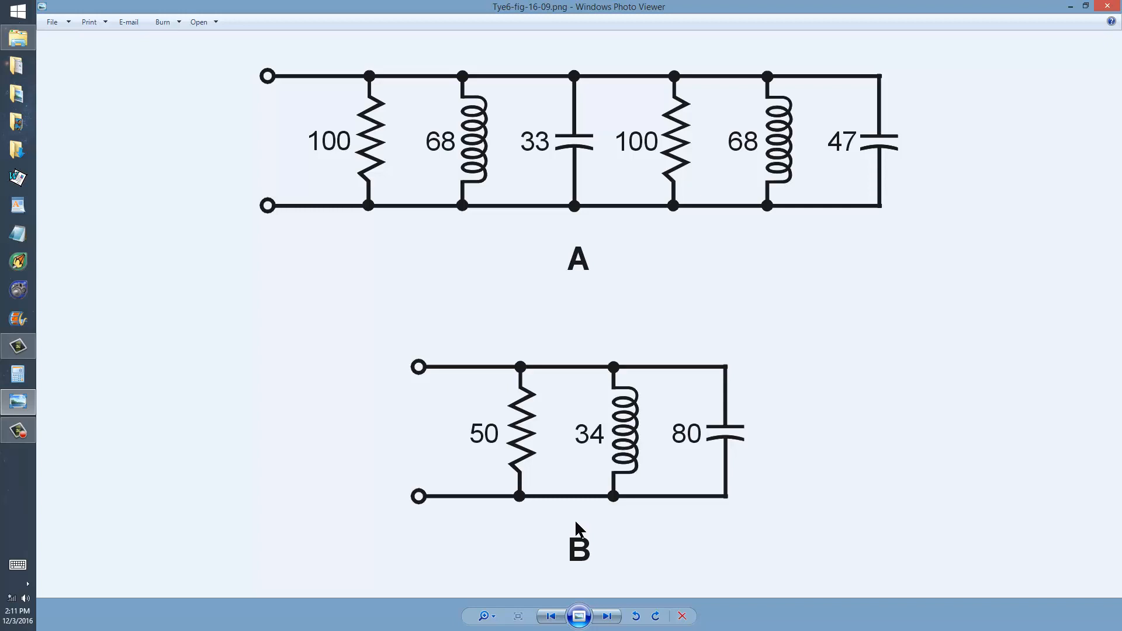
mouse_move(552, 616)
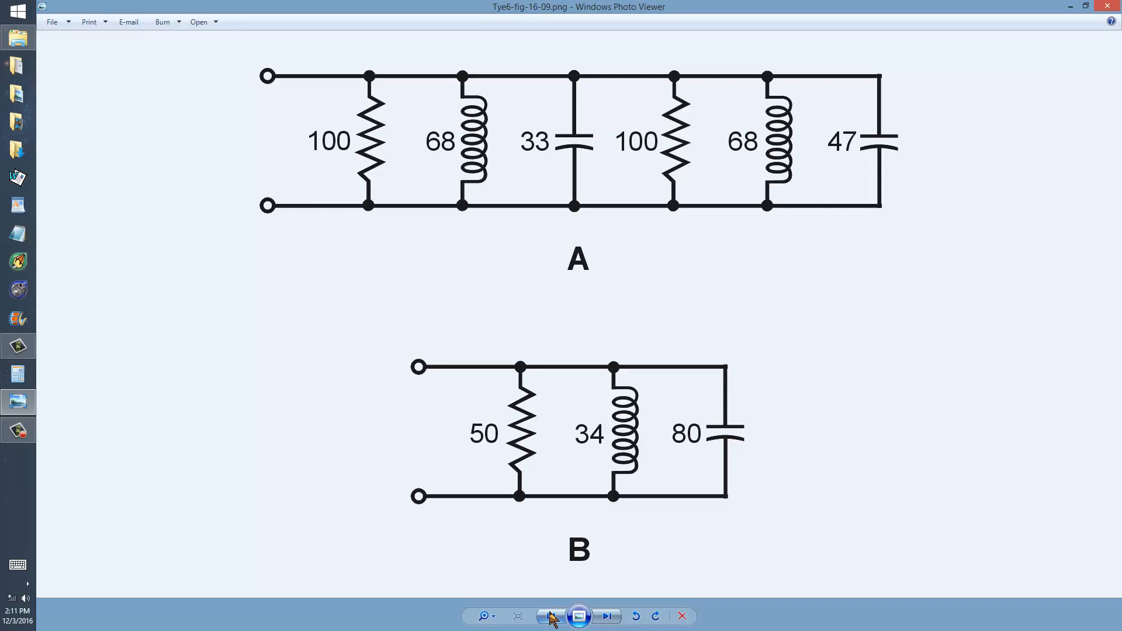
Step: Advance past the book cover to the W1GV callsign image
click(550, 616)
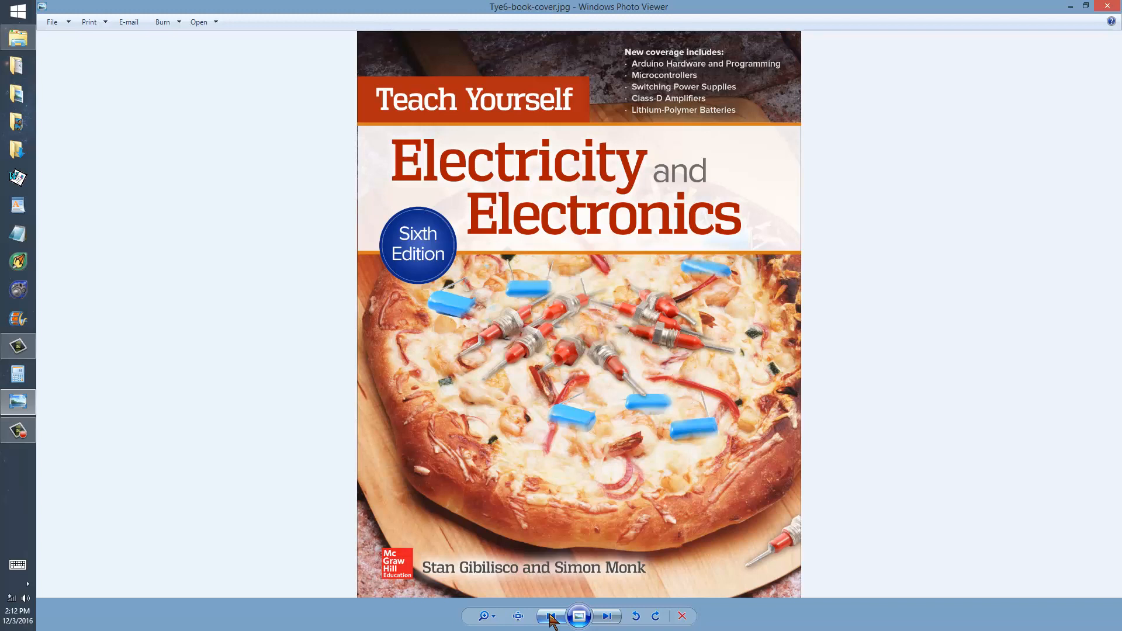
click(550, 616)
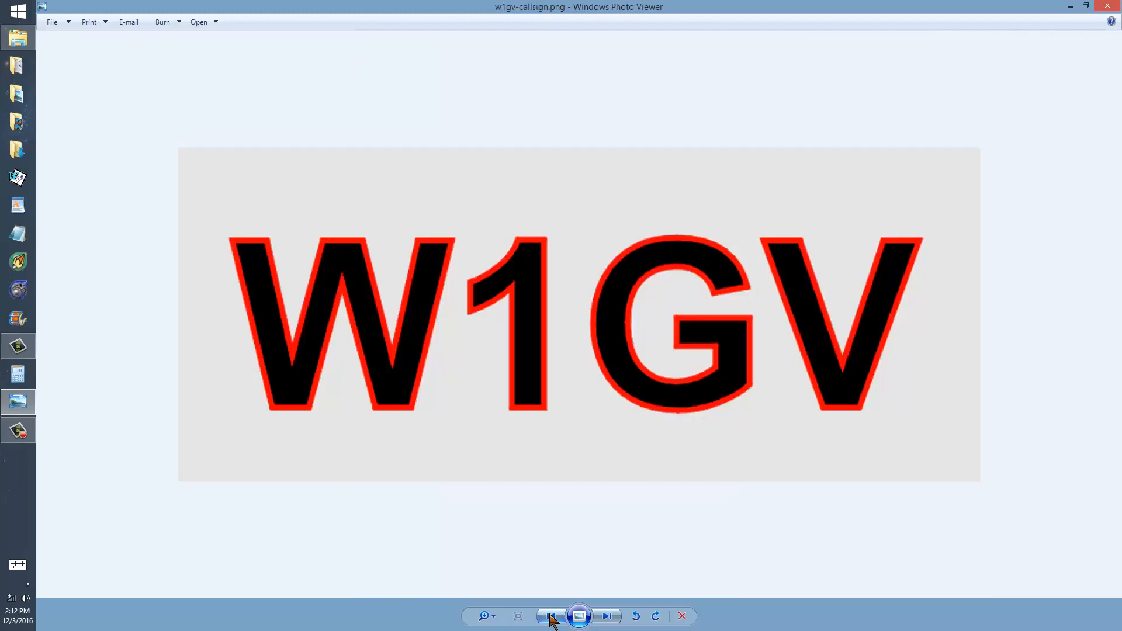